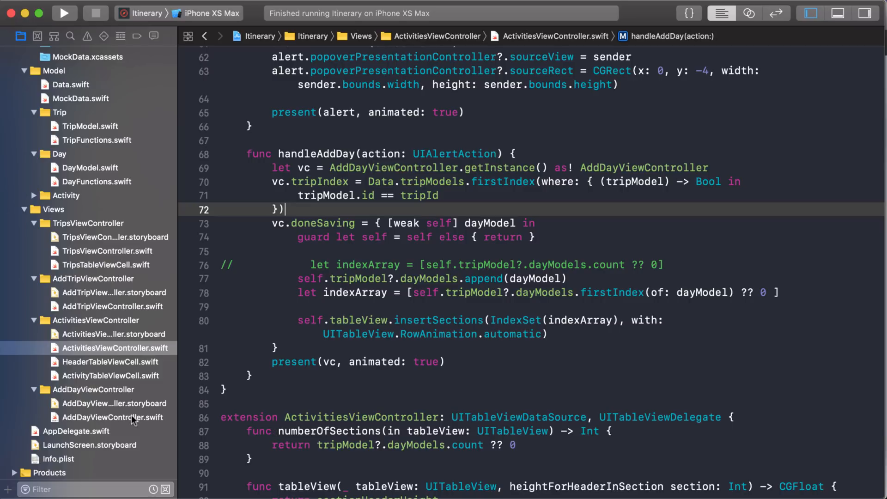
# - In AddDayViewController.swift, delete the commented-out guard line inside save(_:)
pyautogui.click(105, 418)
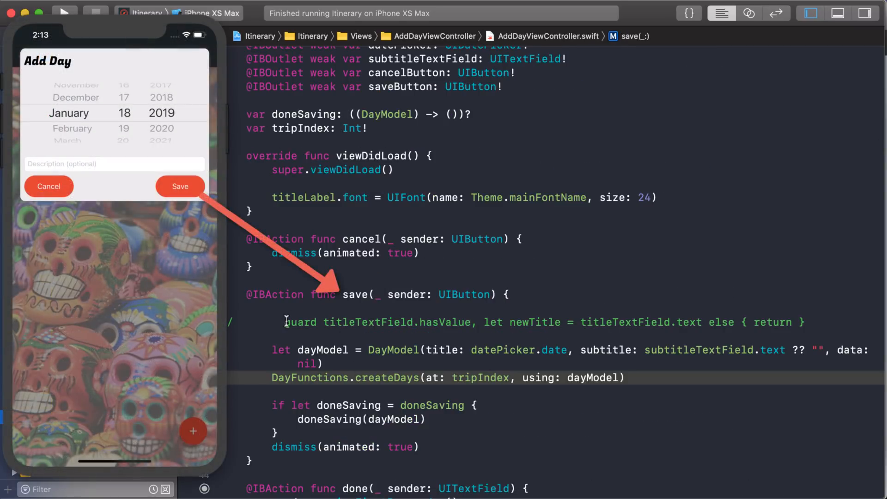
pyautogui.click(591, 322)
pyautogui.write('var trip')
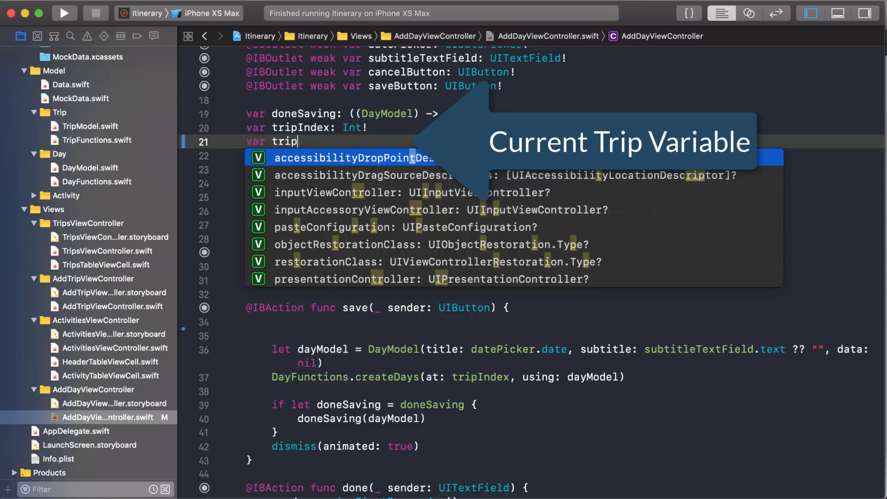
# - Declare `var tripModel: TripModel!` on line 21, then open ActivitiesViewController.swift
pyautogui.write('Model: T')
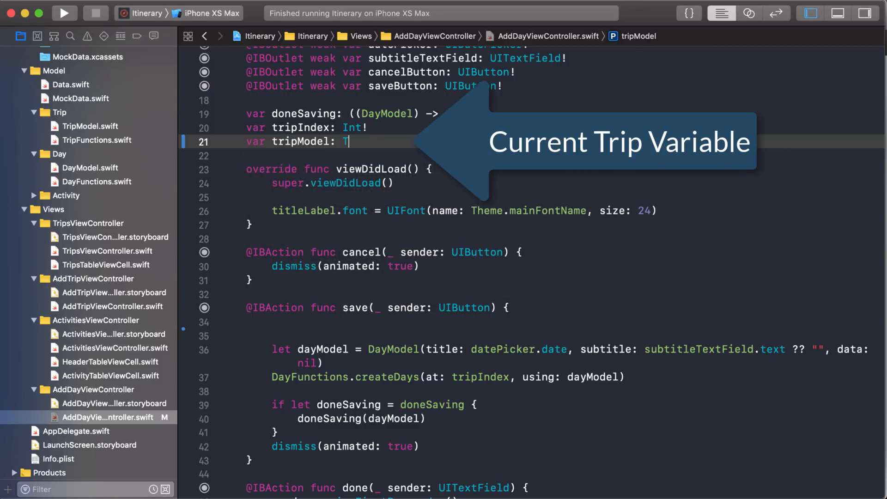
pyautogui.write('ripModel!')
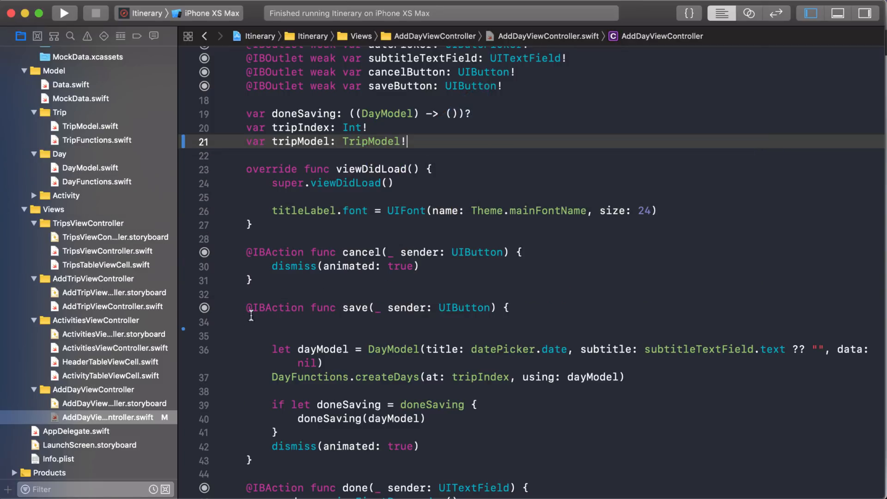
pyautogui.moveTo(96, 354)
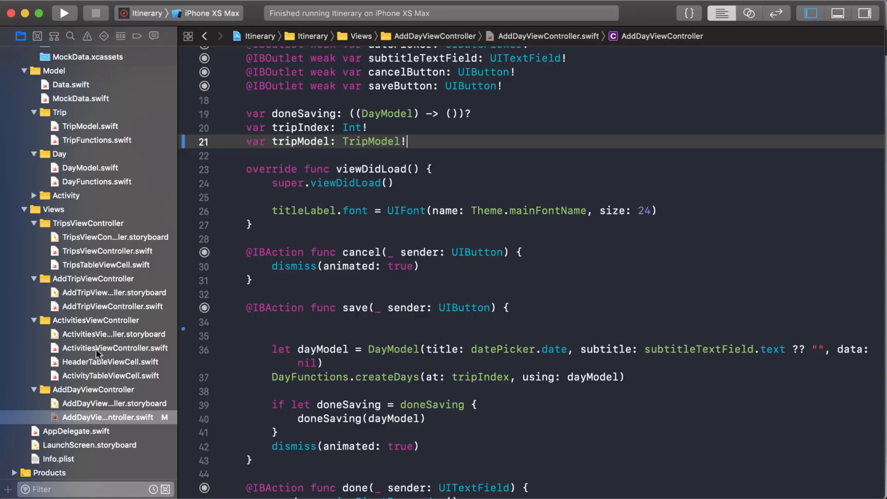
pyautogui.click(111, 348)
pyautogui.write('v')
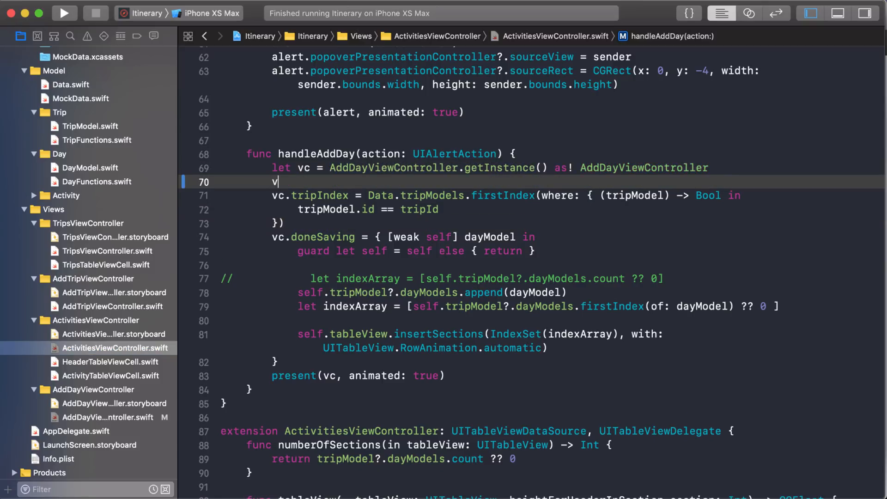
# - Add `vc.tripModel = tripModel` in handleAddDay and build the project
pyautogui.write('c.t')
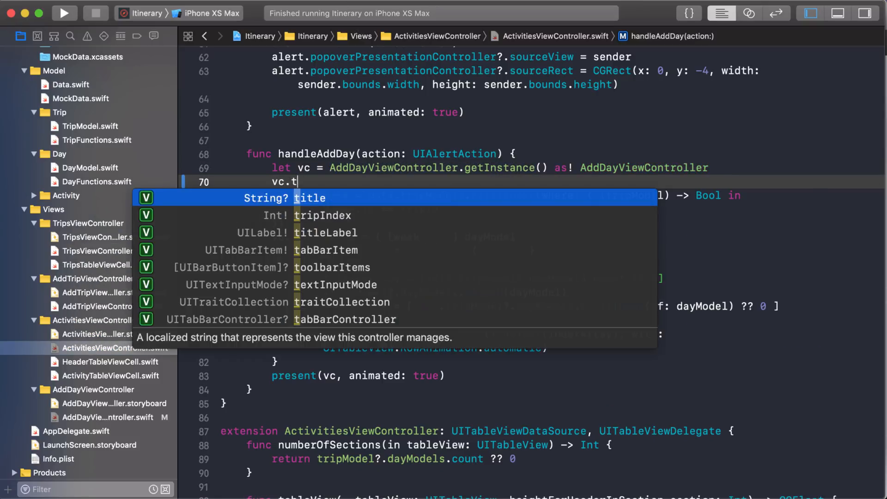
pyautogui.write('ripMod')
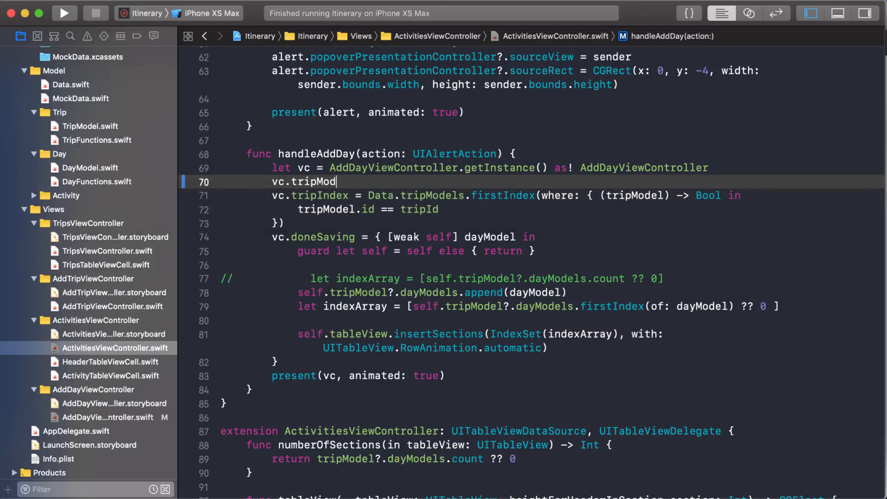
pyautogui.write('el')
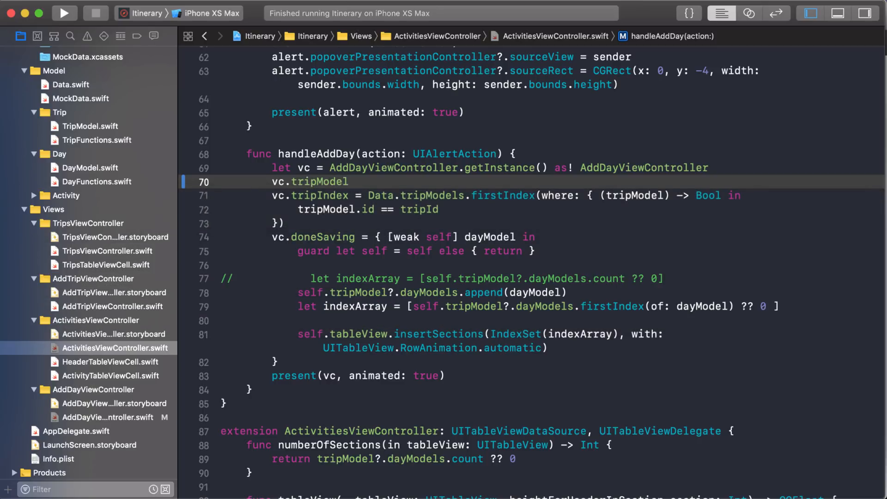
pyautogui.click(63, 13)
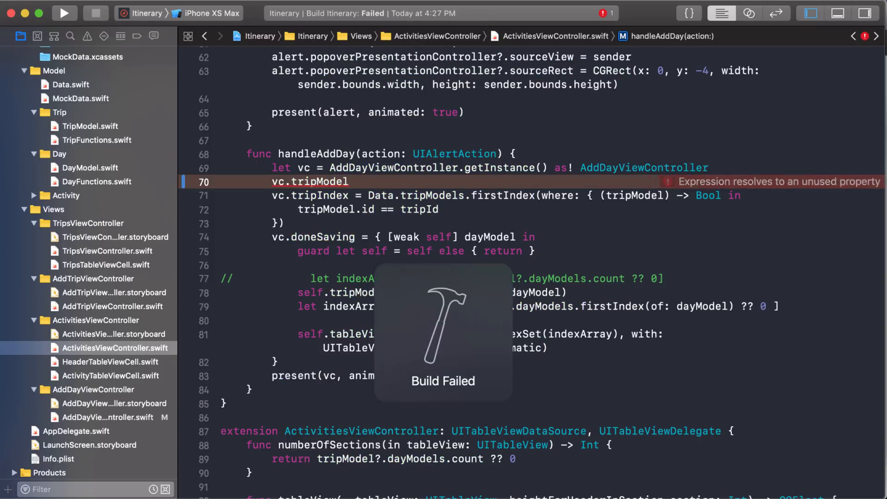
# - Correct the tripModel name, rebuild successfully, and reopen AddDayViewController.swift
pyautogui.press('Backspace')
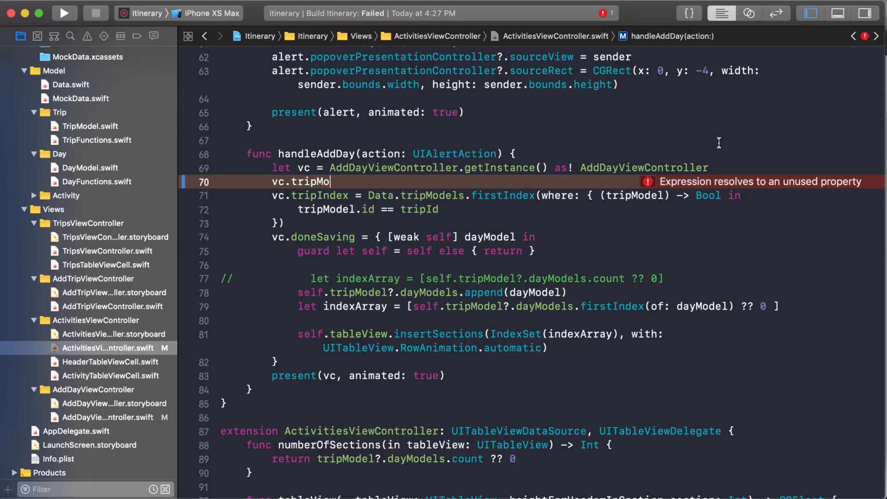
pyautogui.write('del')
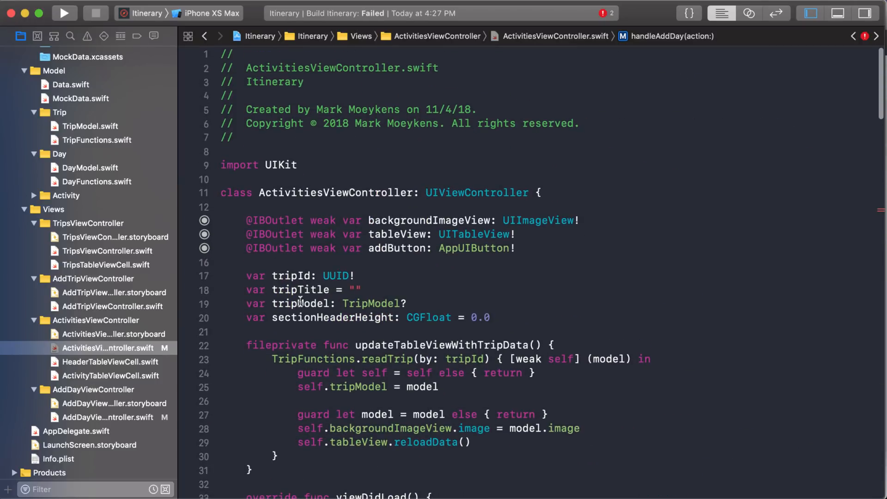
pyautogui.doubleClick(302, 303)
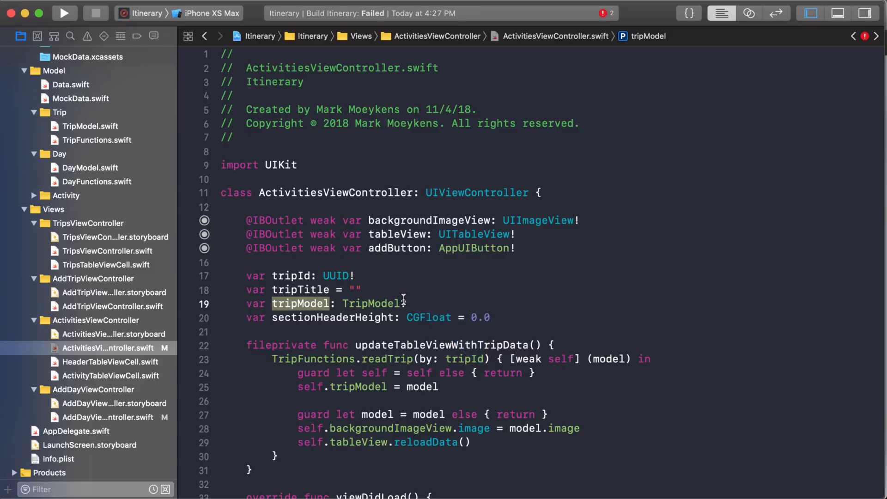
pyautogui.scroll(-3)
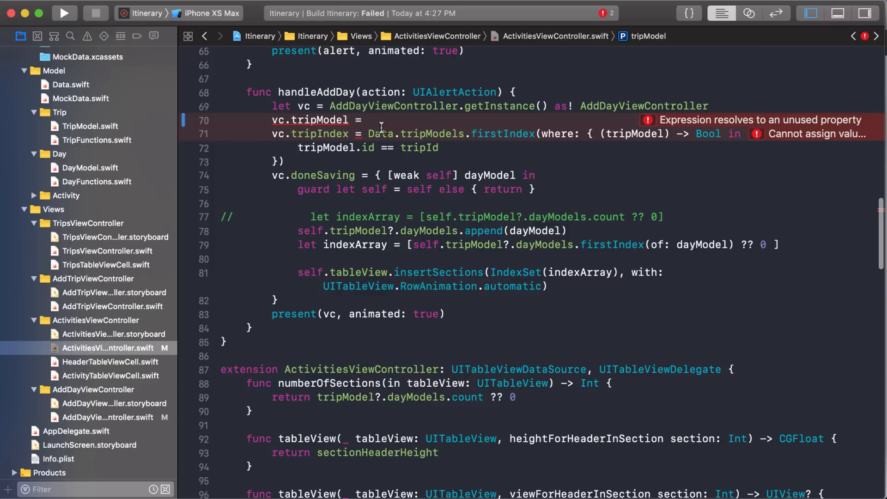
pyautogui.write('tripModel')
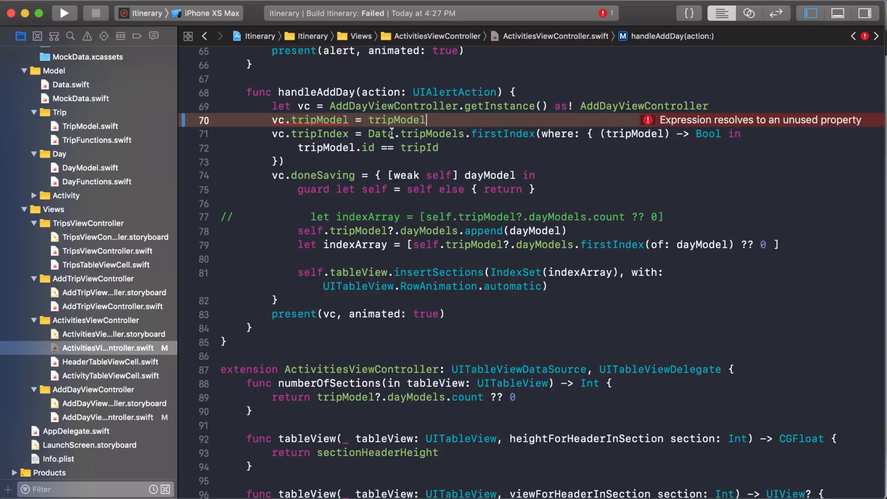
pyautogui.click(65, 13)
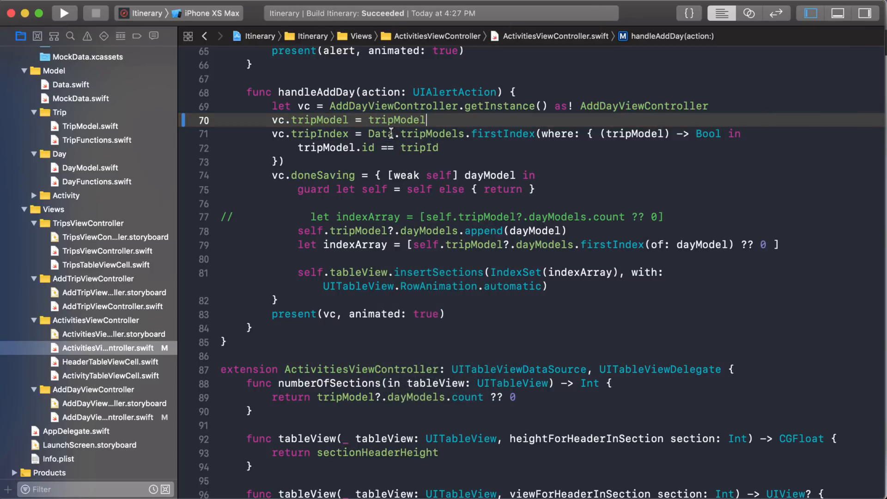
pyautogui.click(108, 417)
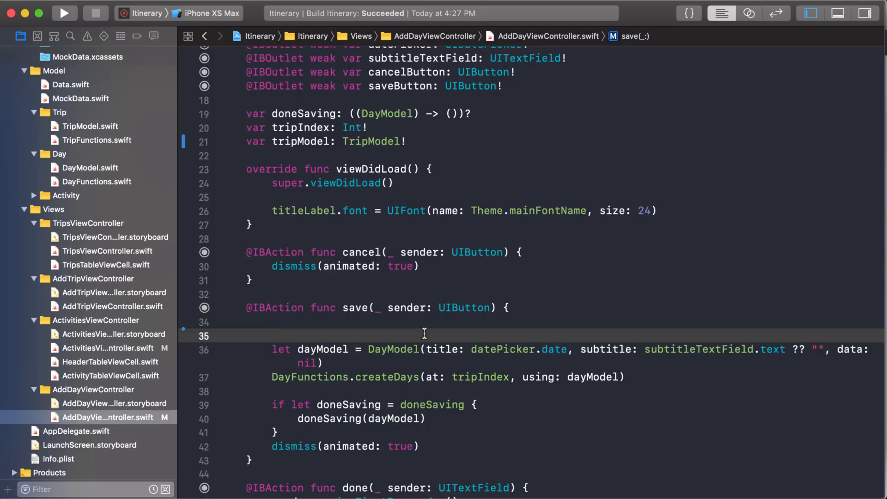
# - Begin save(_:) with `if alreadyExists(datePicker.date) { return }`
pyautogui.click(274, 336)
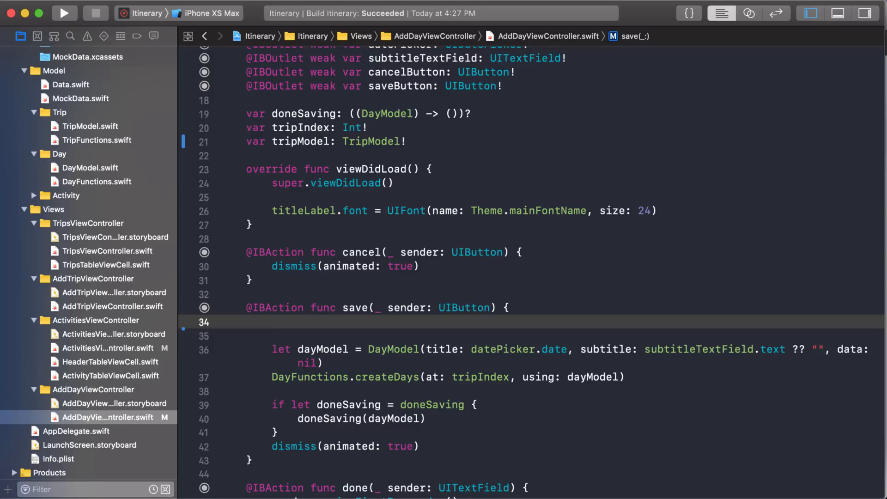
pyautogui.write('if')
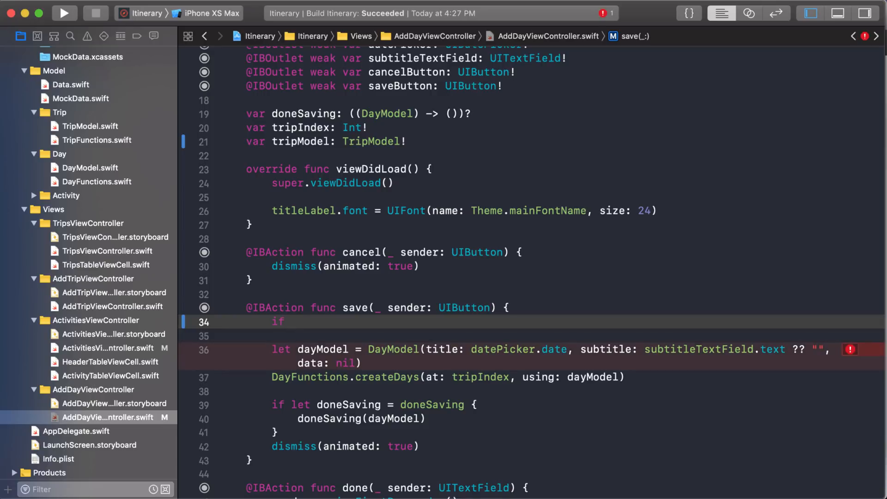
pyautogui.write('alreadyExists(datePicker.date) { return')
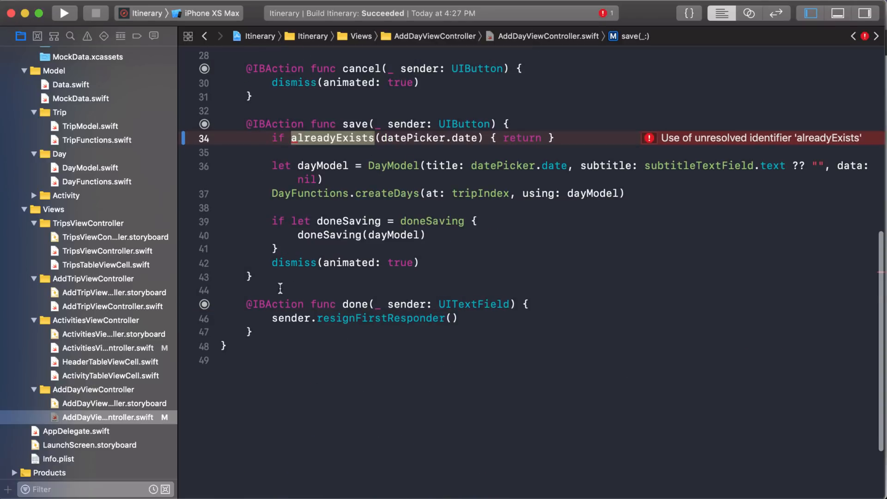
# - Add a `func alreadyExists(_ date: Date) -> Bool` stub with an empty body below save(_:)
pyautogui.write('func alreadyExists(')
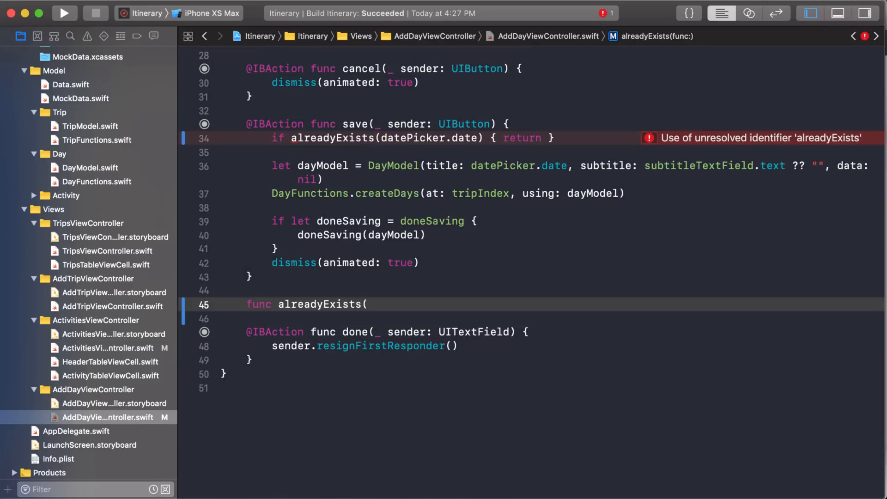
pyautogui.write('_ date: Date) {')
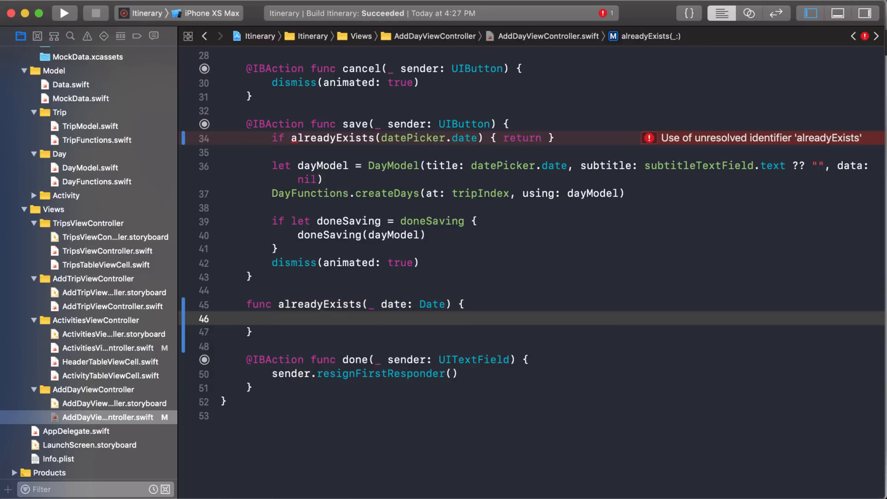
pyautogui.click(457, 305)
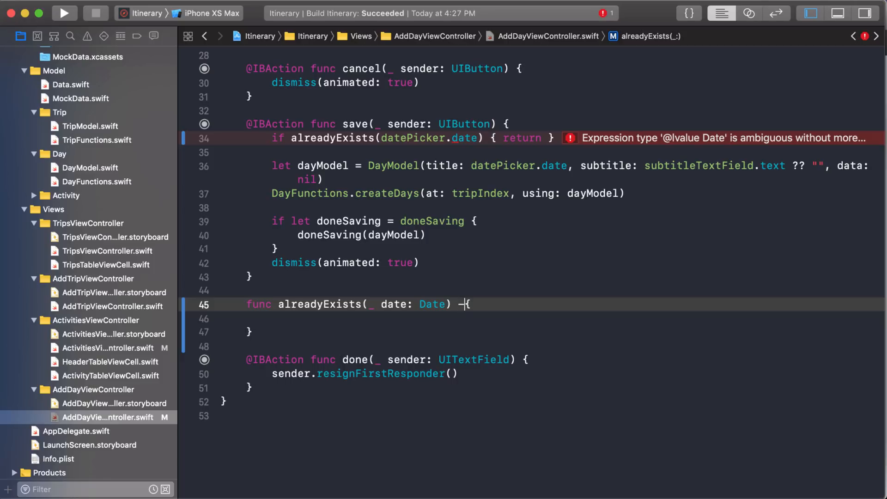
pyautogui.write('-> B')
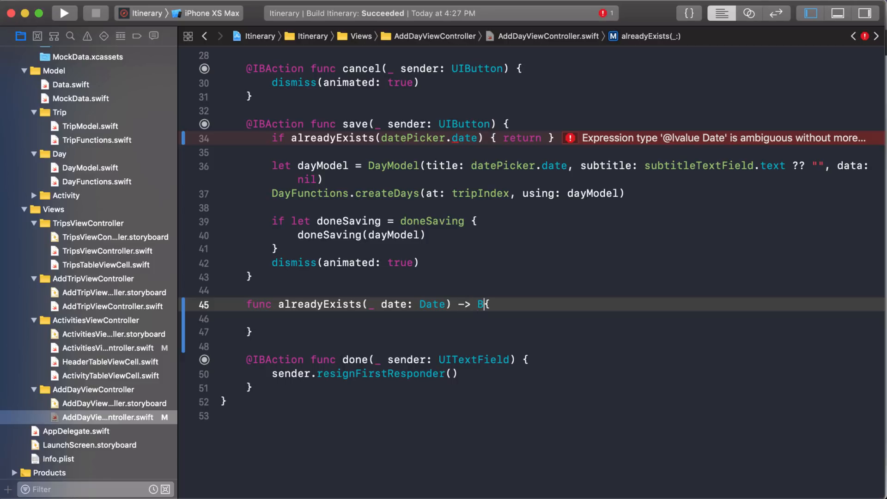
pyautogui.write('ool')
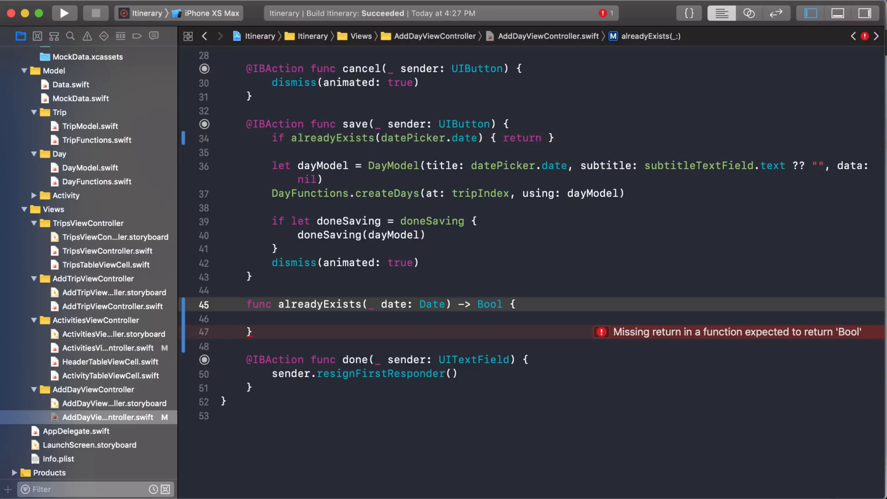
pyautogui.moveTo(413, 211)
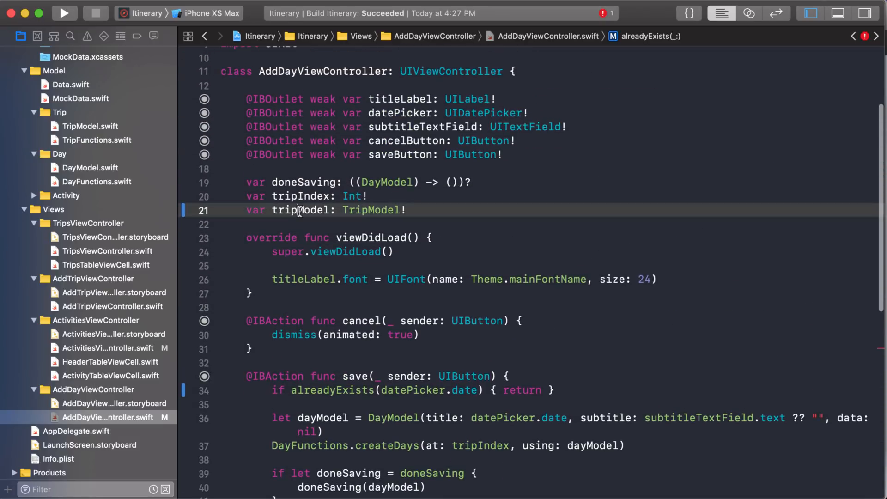
# - Inside alreadyExists, type `if tripModel.dayModels.contains(` and accept the element placeholder
pyautogui.doubleClick(299, 210)
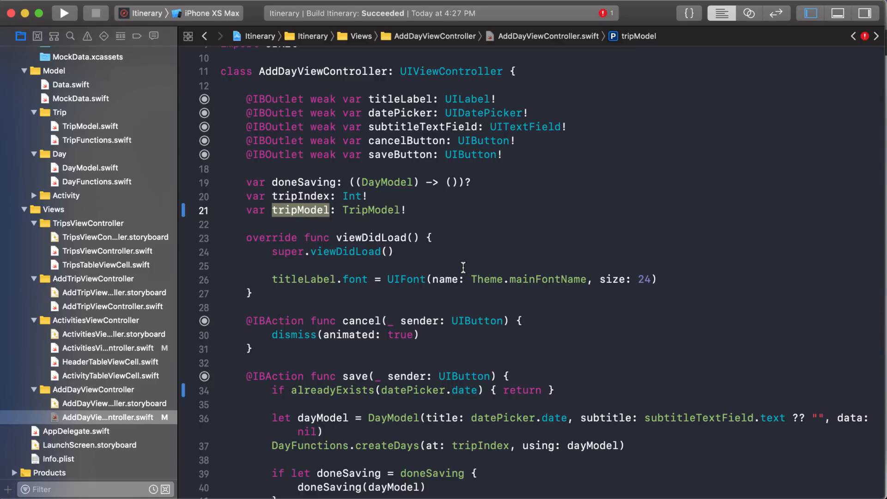
pyautogui.moveTo(446, 279)
pyautogui.write('if tripModel.dayModels')
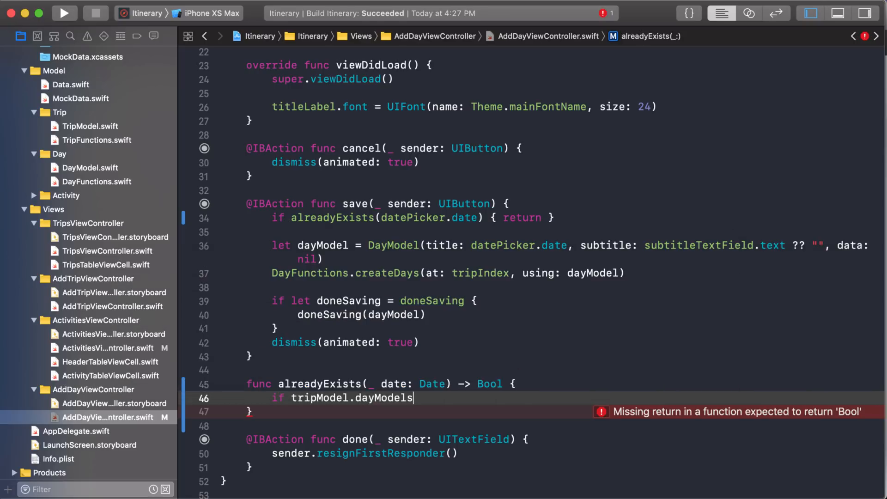
pyautogui.write('.')
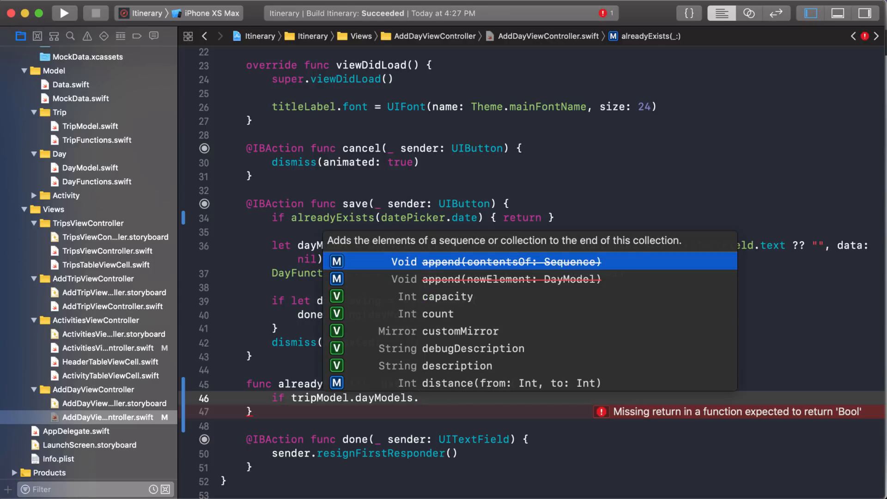
pyautogui.write('contains(element: DayModel')
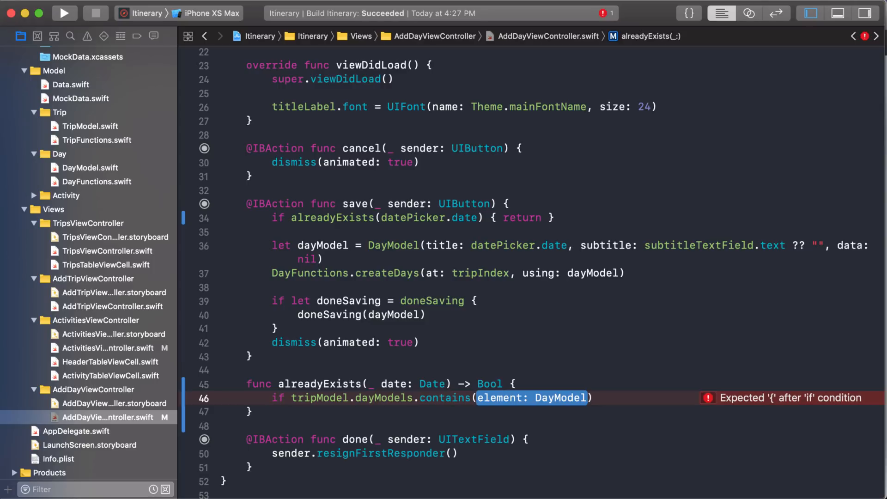
pyautogui.click(323, 245)
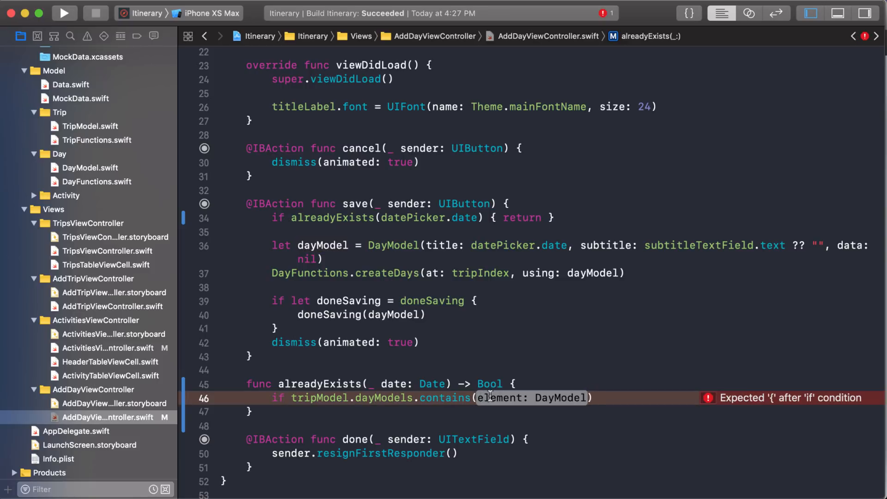
pyautogui.doubleClick(322, 245)
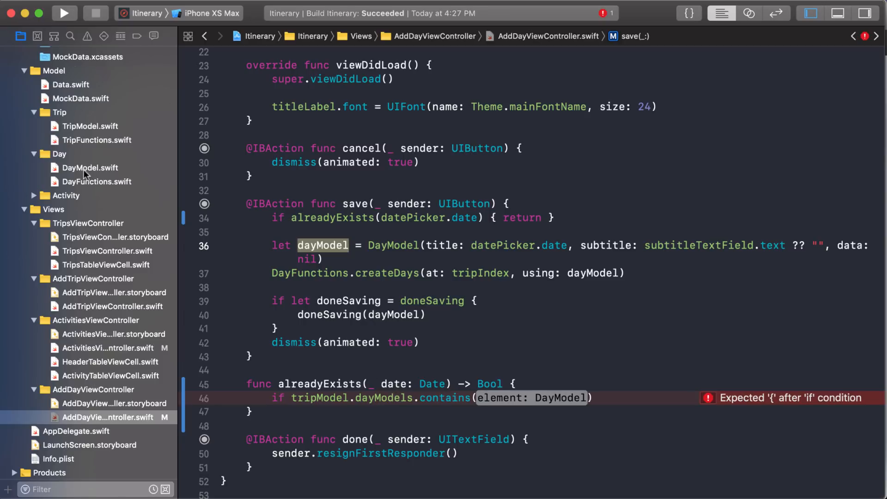
# - Review DayModel.swift's == comparing id and < comparing title, then return to AddDayViewController
pyautogui.click(89, 168)
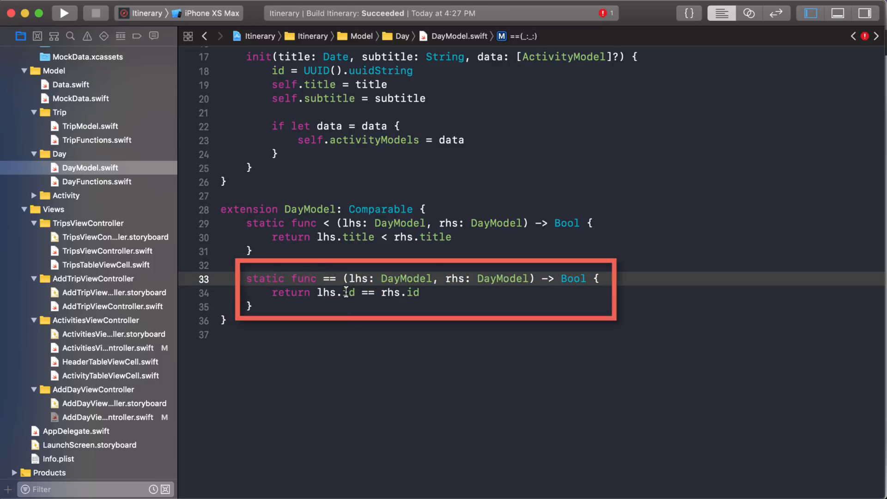
pyautogui.doubleClick(347, 292)
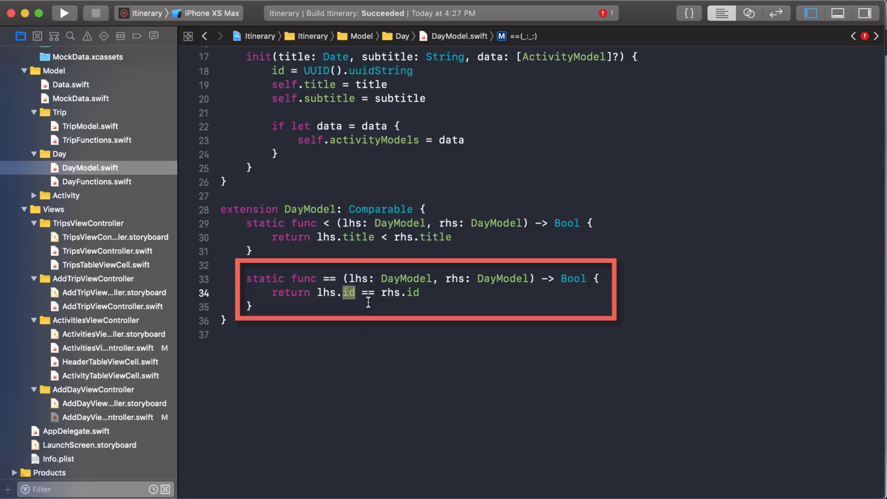
pyautogui.doubleClick(357, 237)
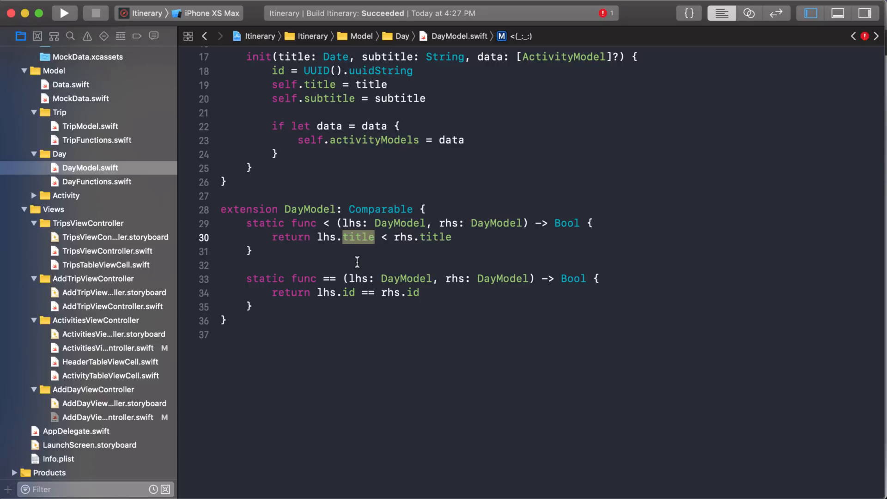
pyautogui.moveTo(225, 290)
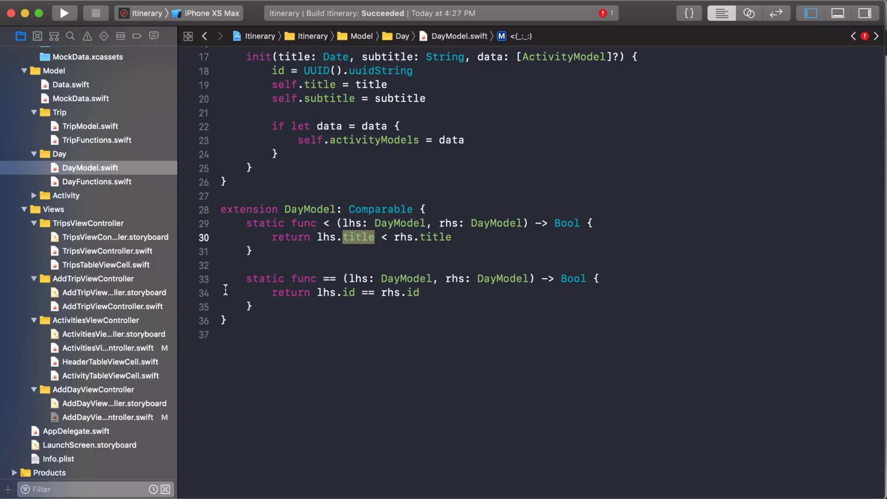
pyautogui.click(108, 417)
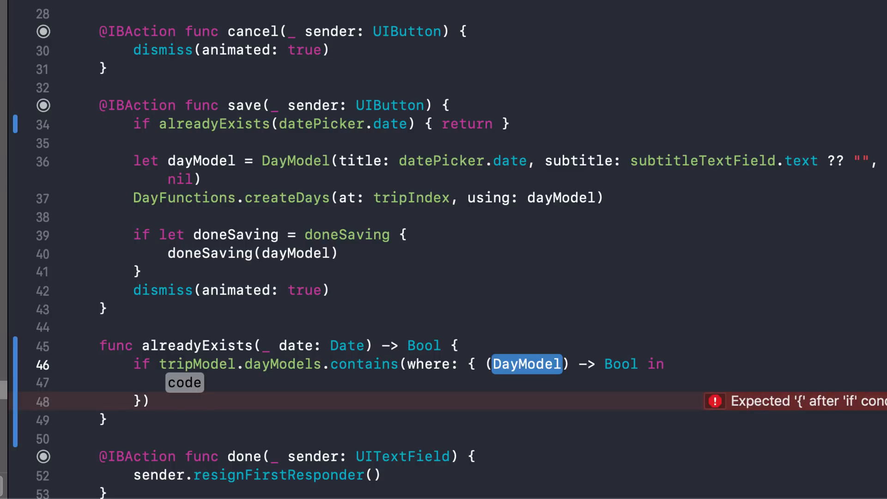
# - Fill the contains(where:) closure with `return dayModel.title == date`
pyautogui.write('day')
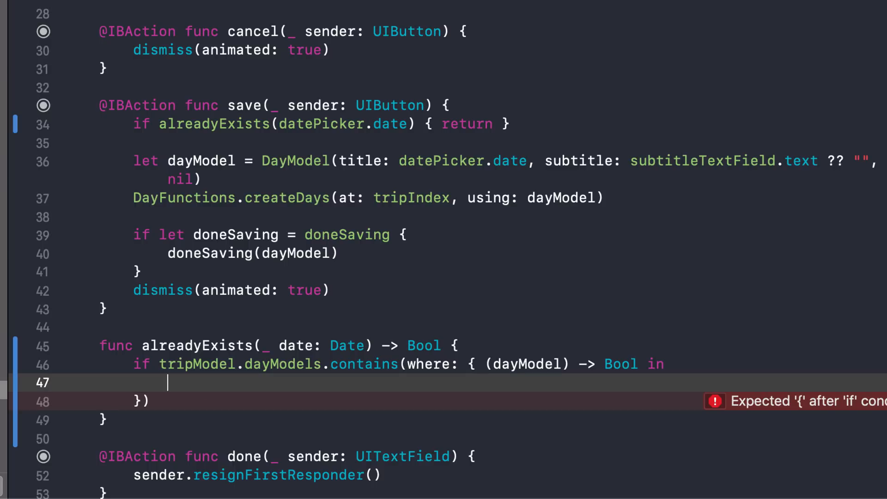
pyautogui.write('r')
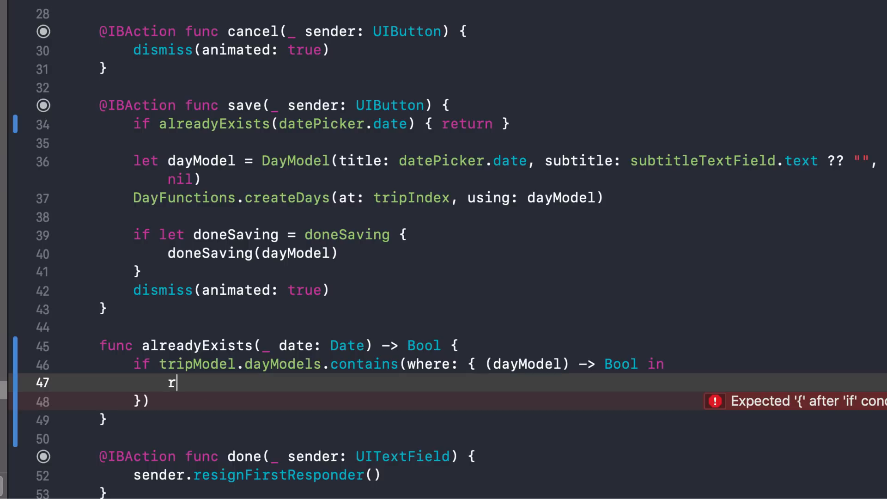
pyautogui.write('eturn d')
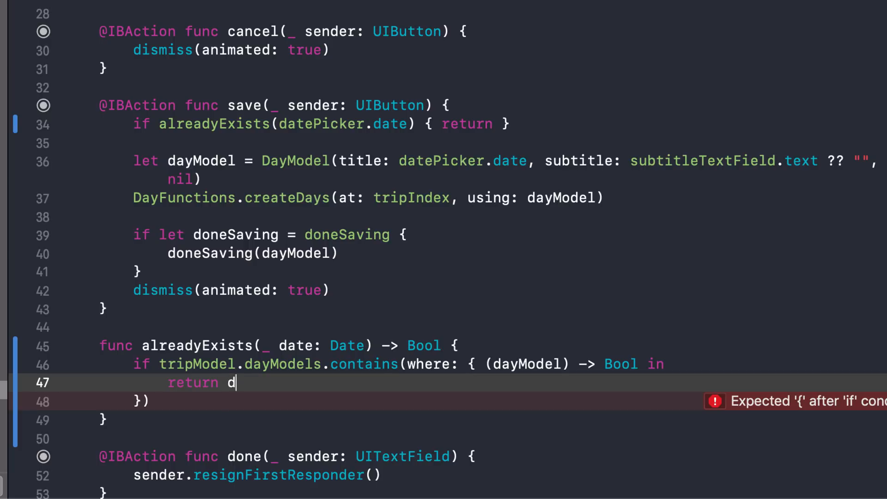
pyautogui.write('ayModel.')
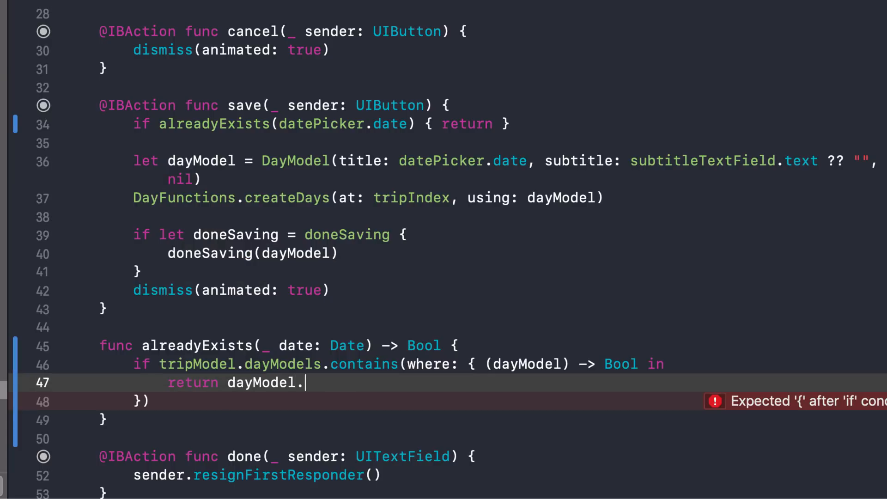
pyautogui.write('.')
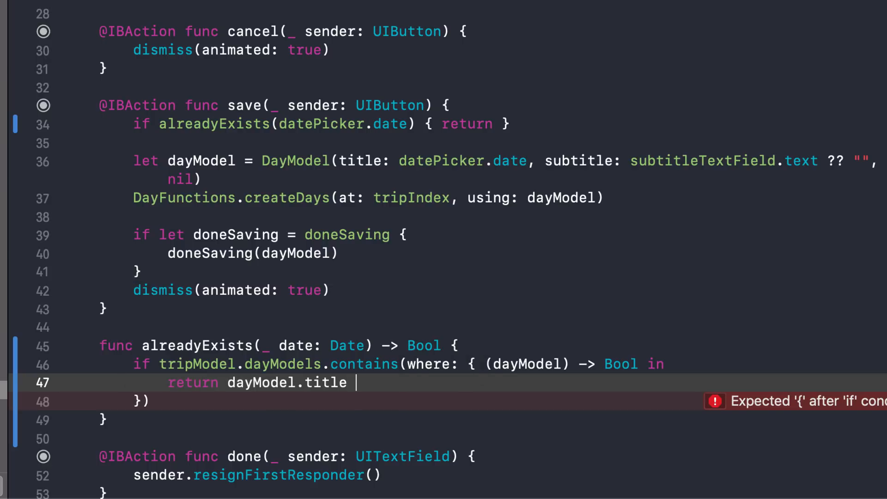
pyautogui.write('==')
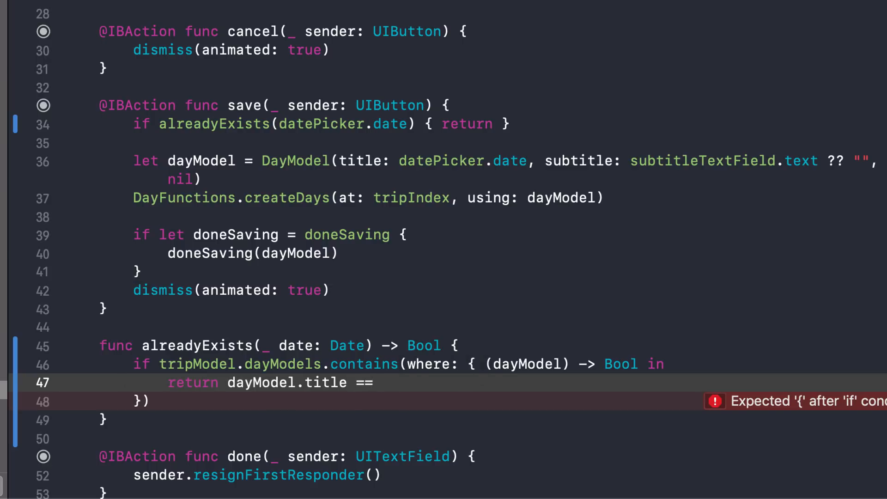
pyautogui.write('date')
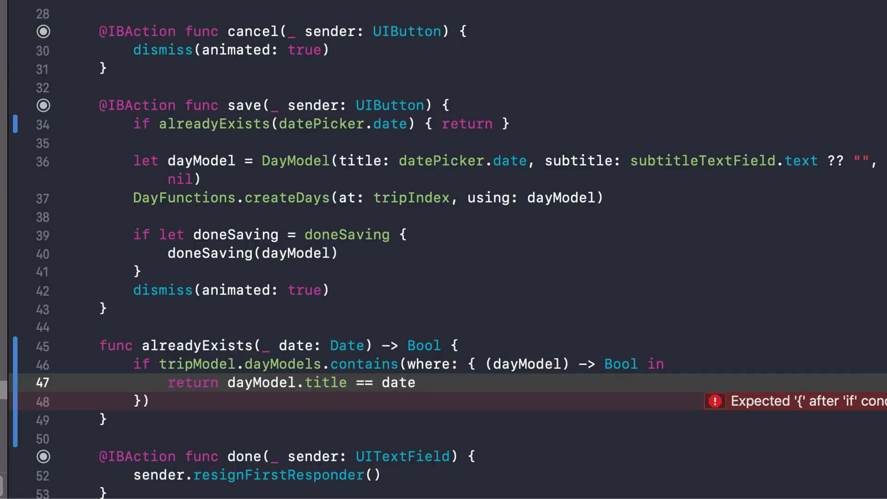
# - Return true when a match is found, and add an else block returning false
pyautogui.click(416, 382)
pyautogui.write('retu')
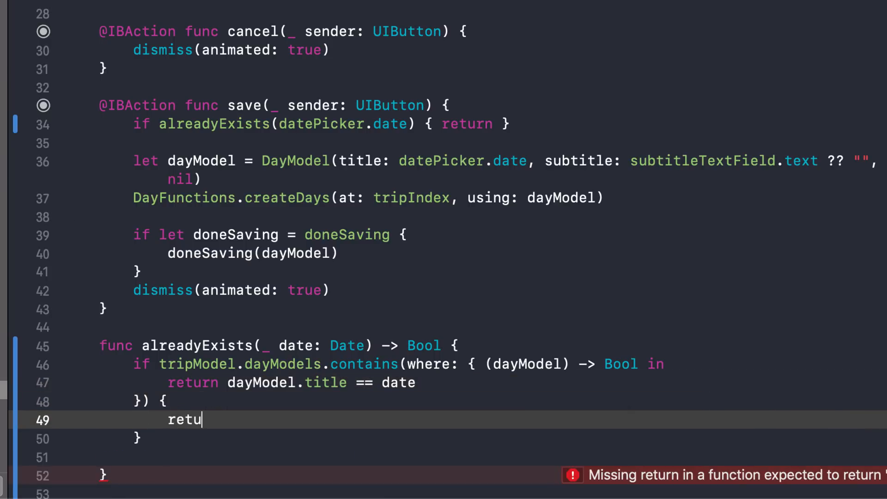
pyautogui.write('rn true')
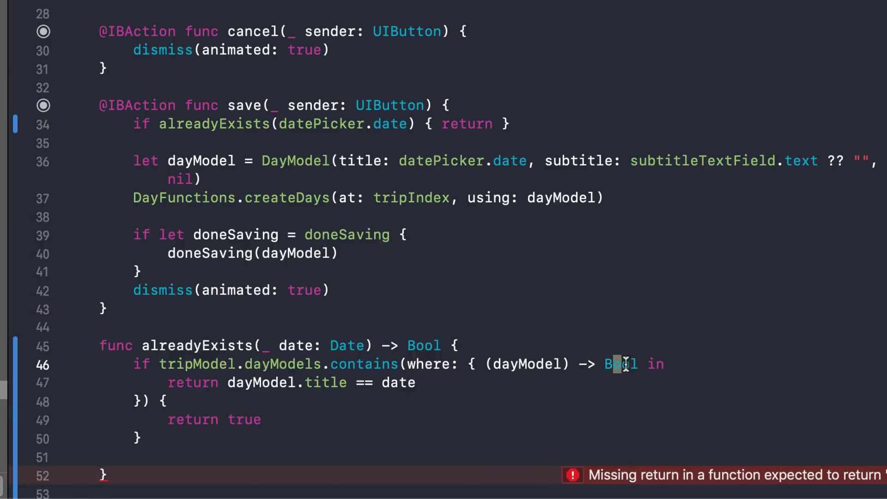
pyautogui.doubleClick(619, 363)
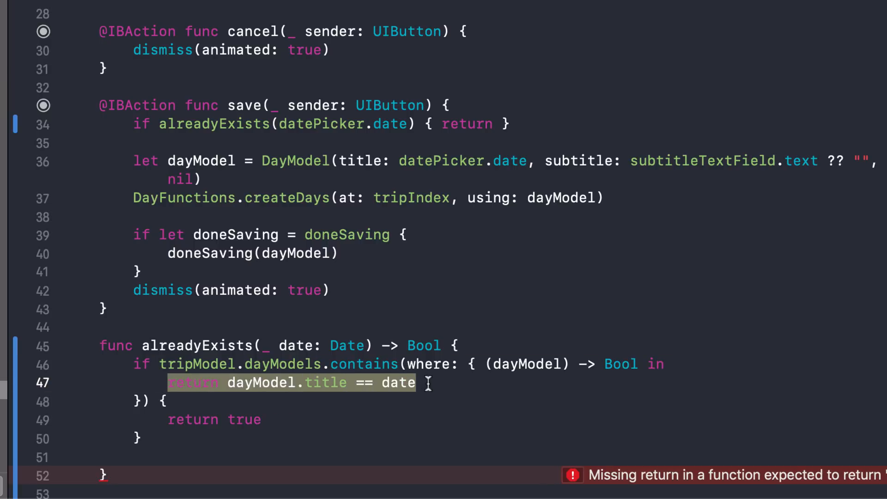
pyautogui.moveTo(382, 382)
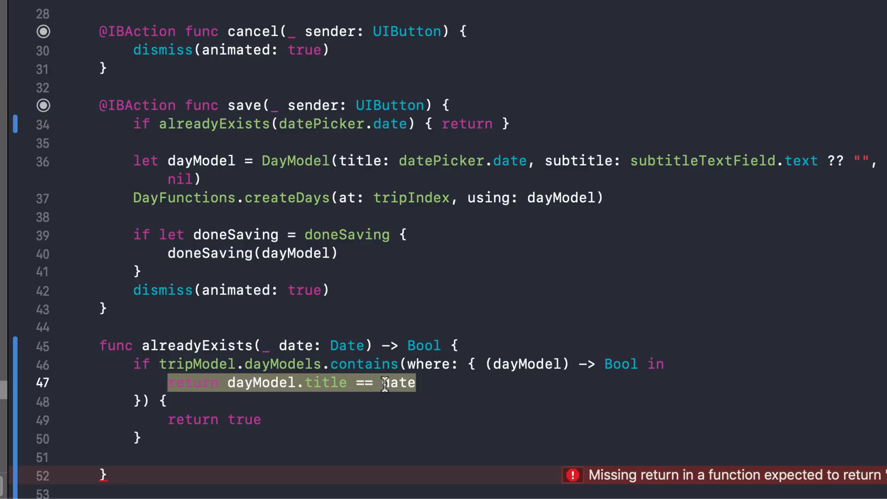
pyautogui.click(364, 363)
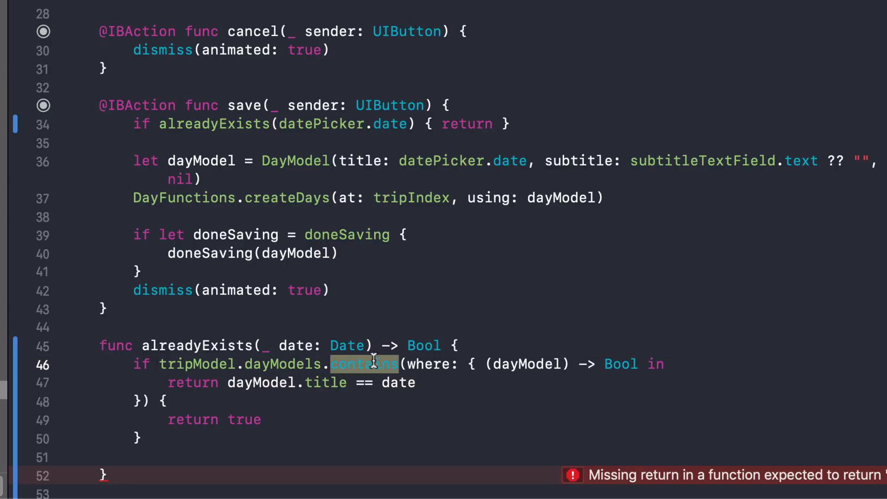
pyautogui.moveTo(164, 364)
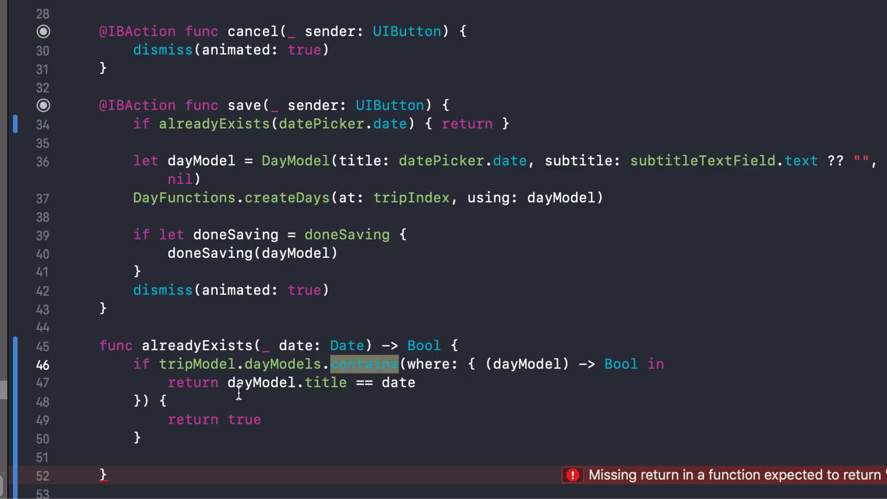
pyautogui.doubleClick(214, 418)
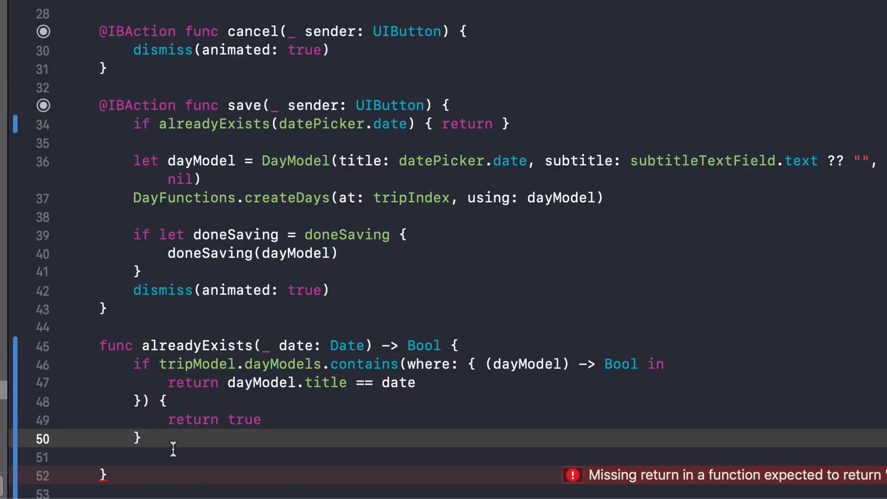
pyautogui.write('else {')
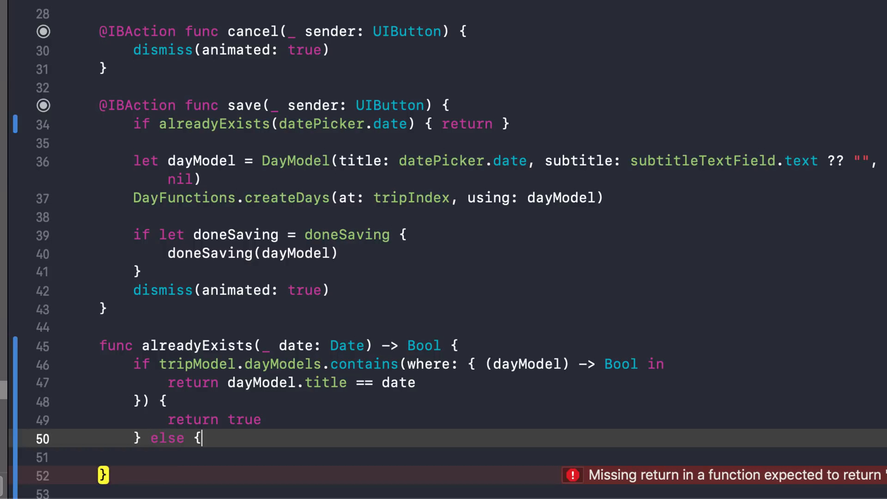
pyautogui.write('return false')
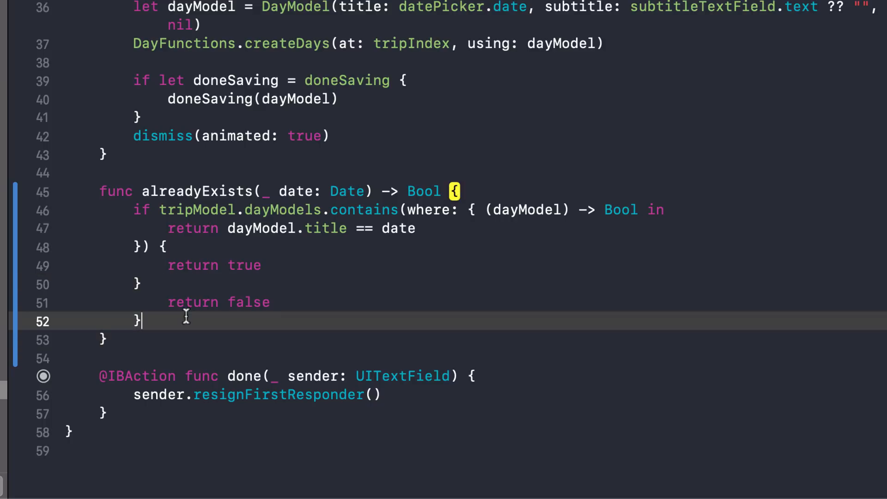
# - Remove the else wrapper so `return false` stands alone after the if block
pyautogui.press('backspace')
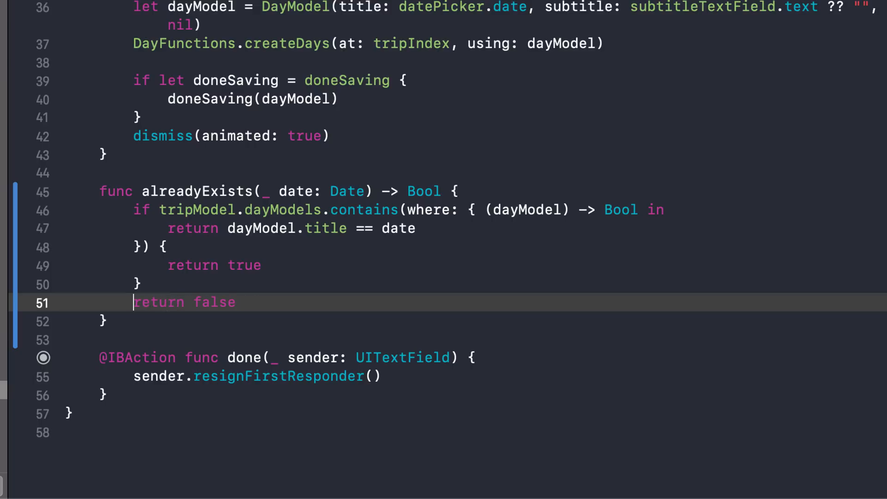
pyautogui.press('Return')
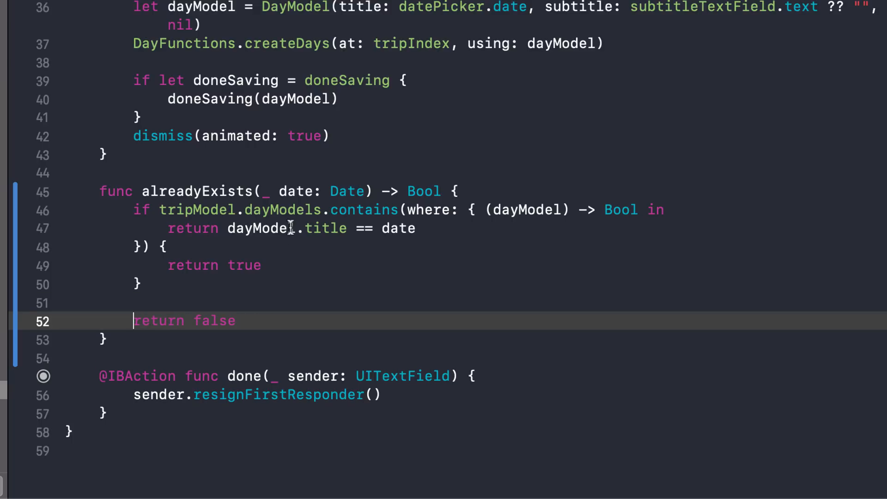
pyautogui.moveTo(140, 305)
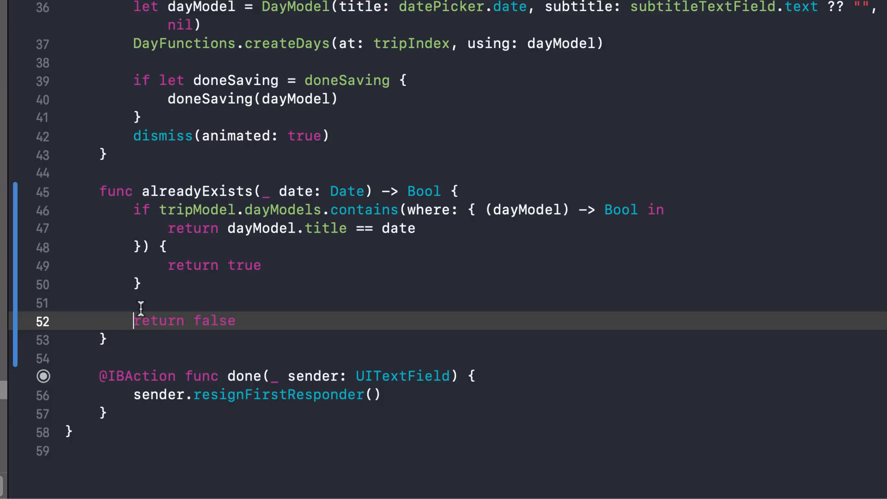
pyautogui.doubleClick(185, 321)
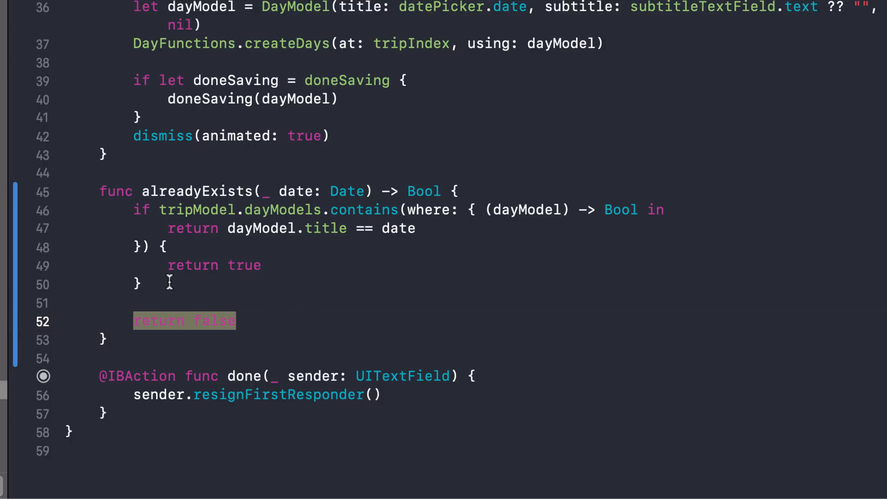
pyautogui.click(232, 321)
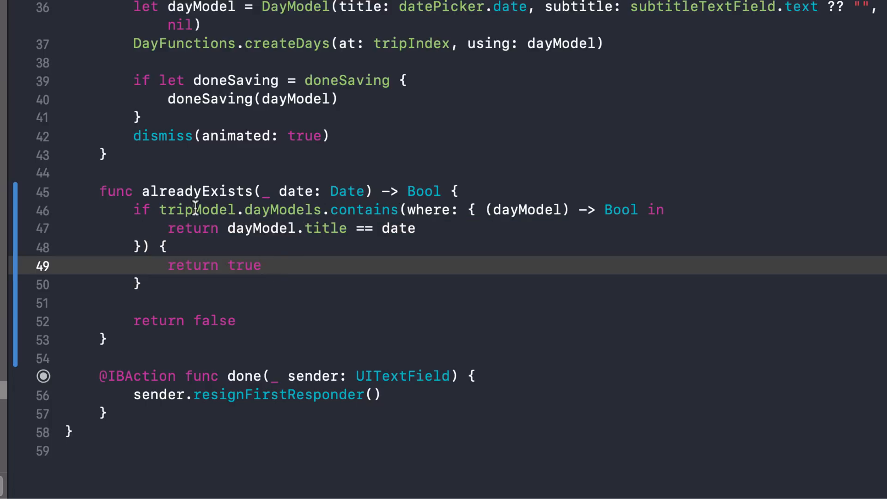
pyautogui.moveTo(142, 209); pyautogui.dragTo(169, 247)
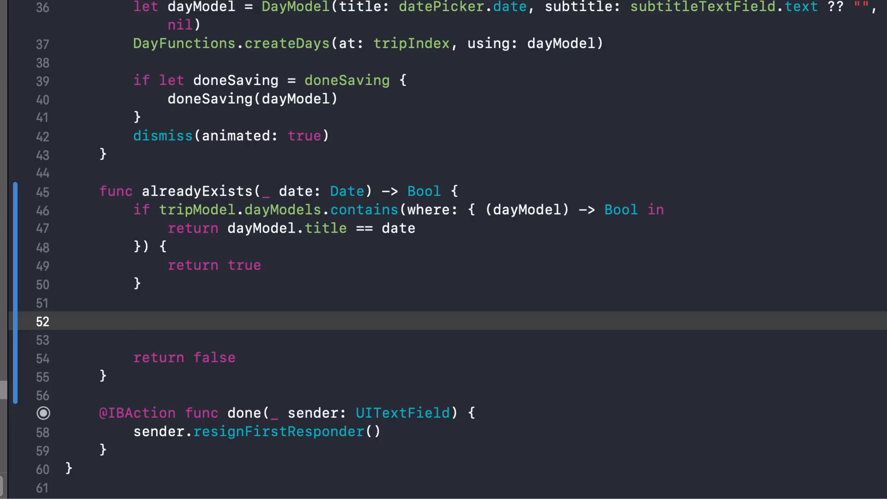
# - On line 52, type `if tripModel.dayModels.contains(where: { })` and place the cursor inside the closure
pyautogui.click(133, 320)
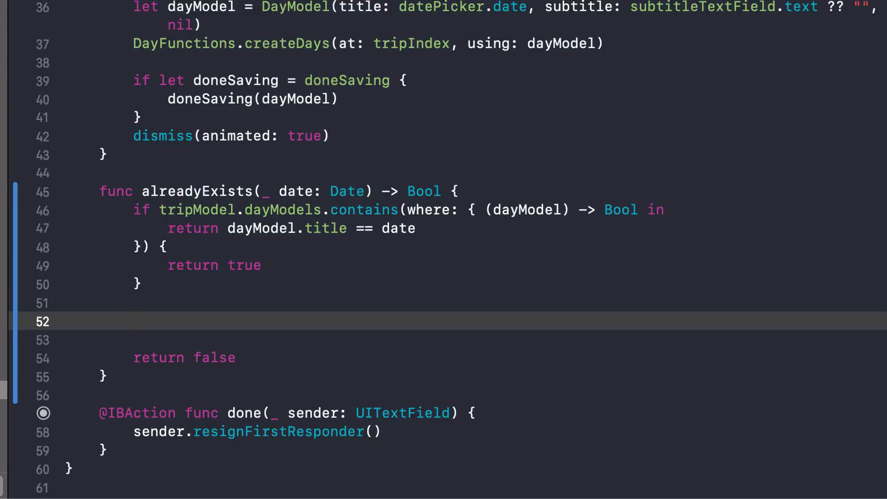
pyautogui.click(133, 321)
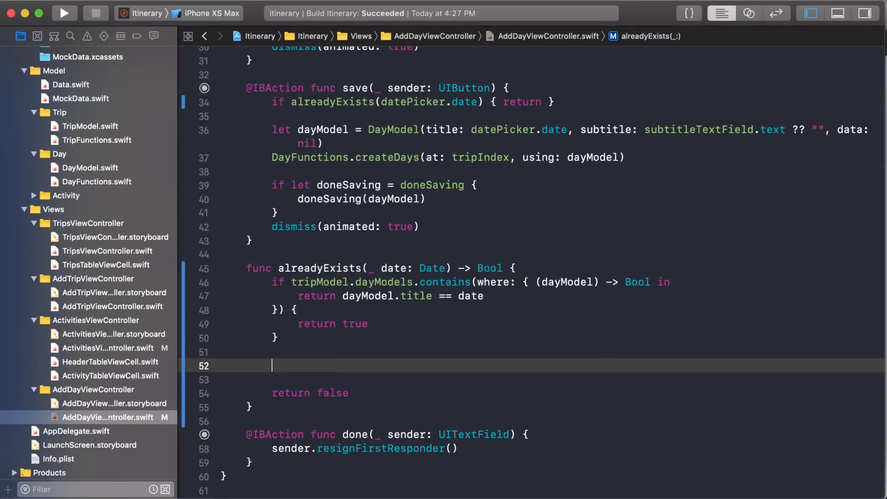
pyautogui.write('if tripModel.dayModels.contains(where: {')
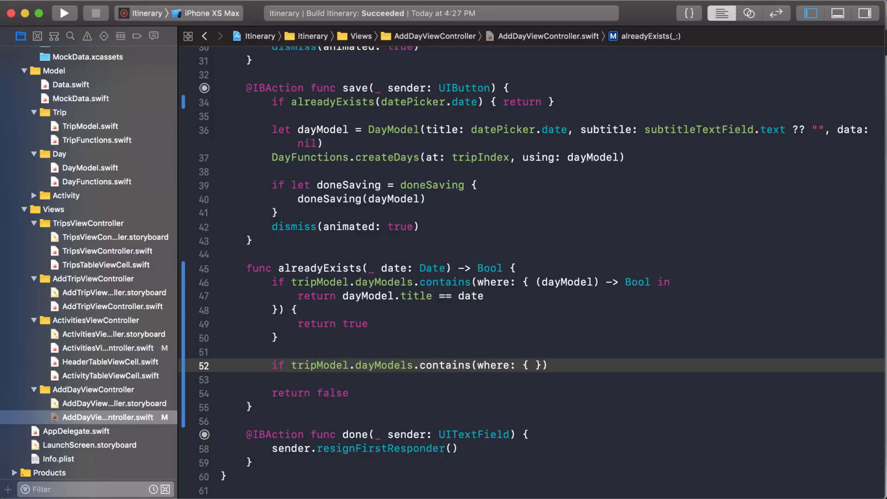
pyautogui.click(533, 365)
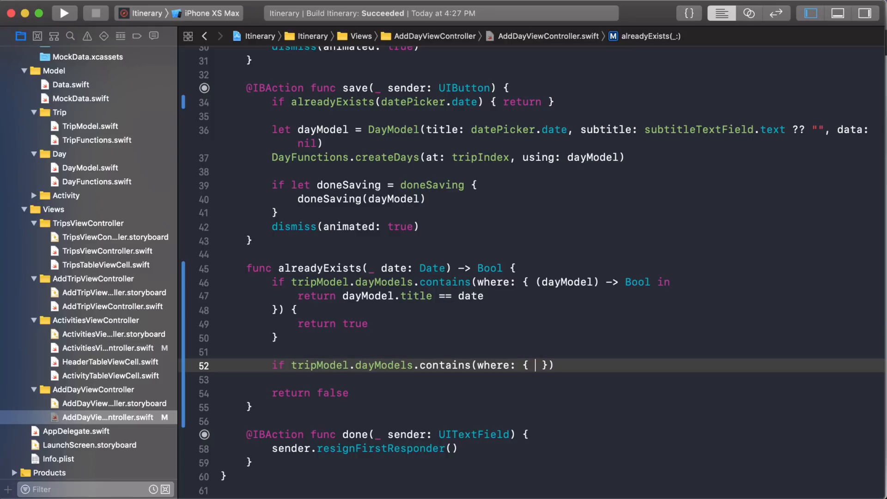
pyautogui.moveTo(562, 282)
pyautogui.write('$0')
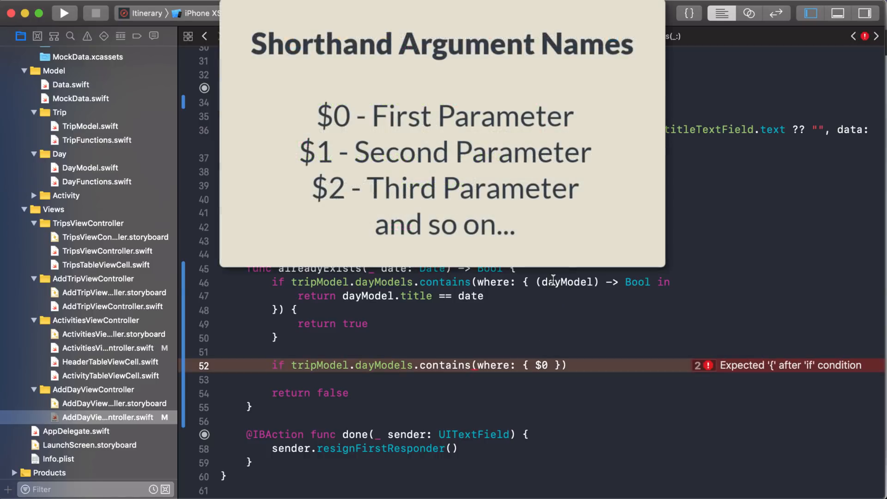
# - Complete the check as `$0.title == date` returning true, commenting out the original closure
pyautogui.doubleClick(568, 282)
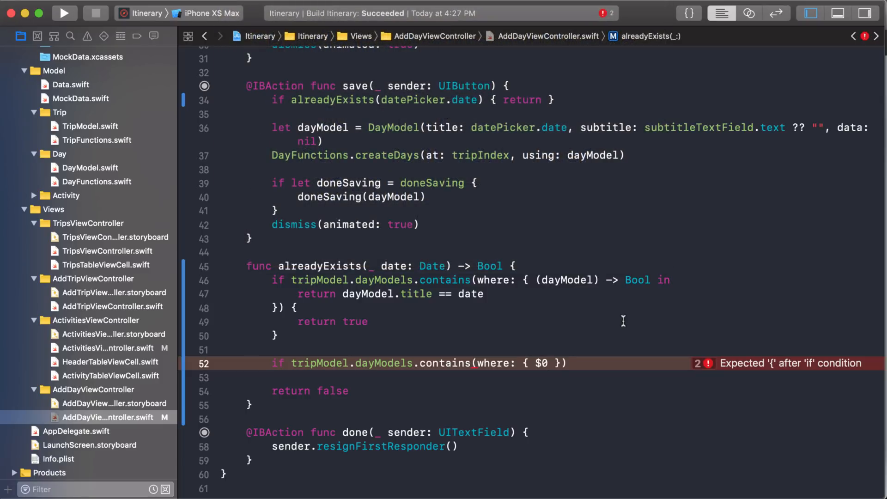
pyautogui.write('.title ==')
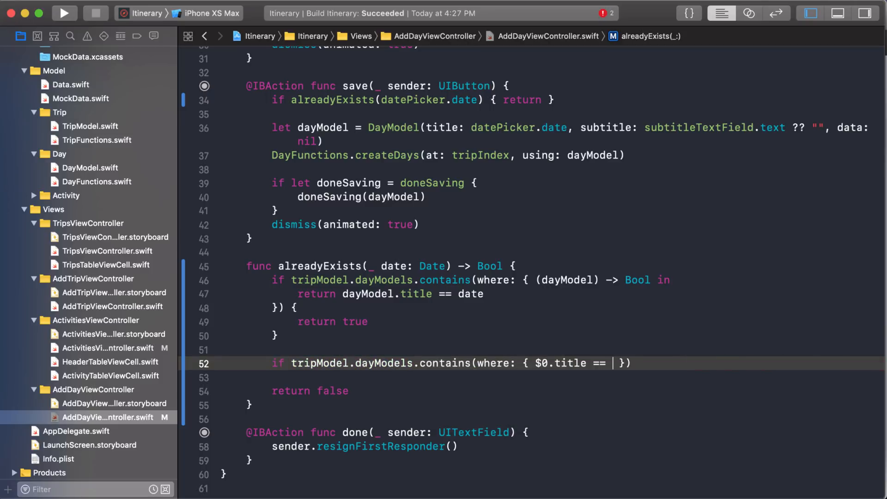
pyautogui.write('date')
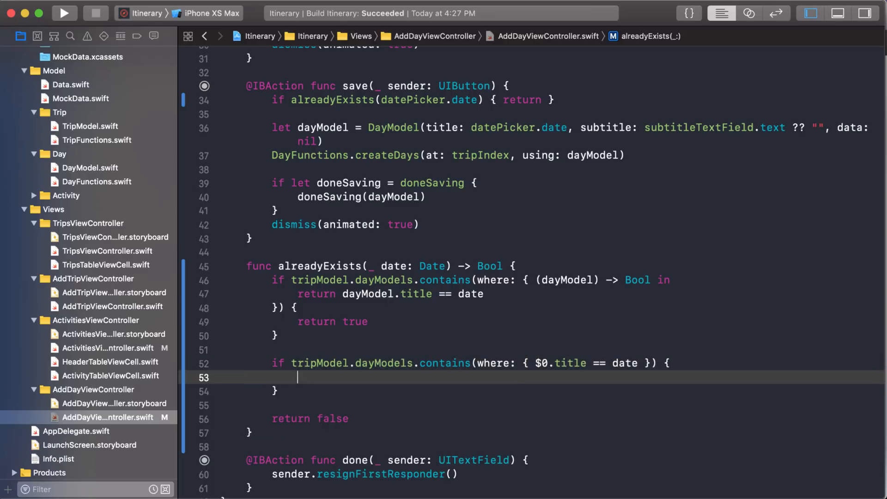
pyautogui.write('return true')
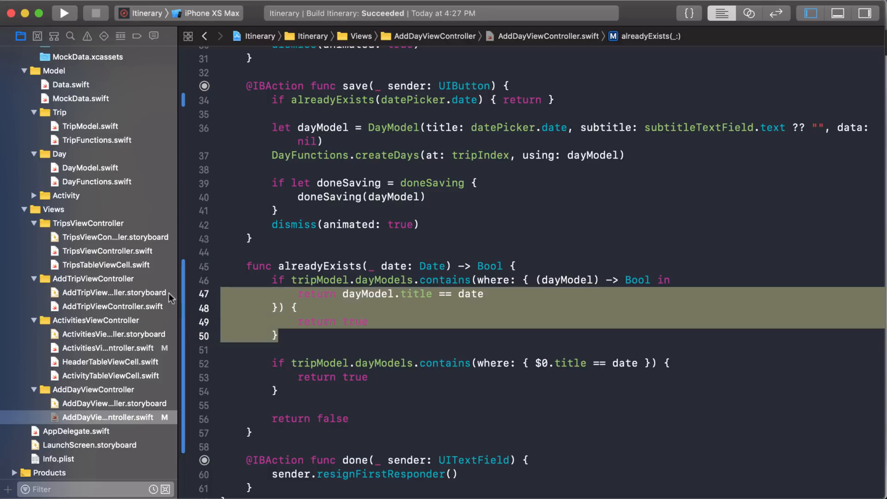
pyautogui.press('cmd+/')
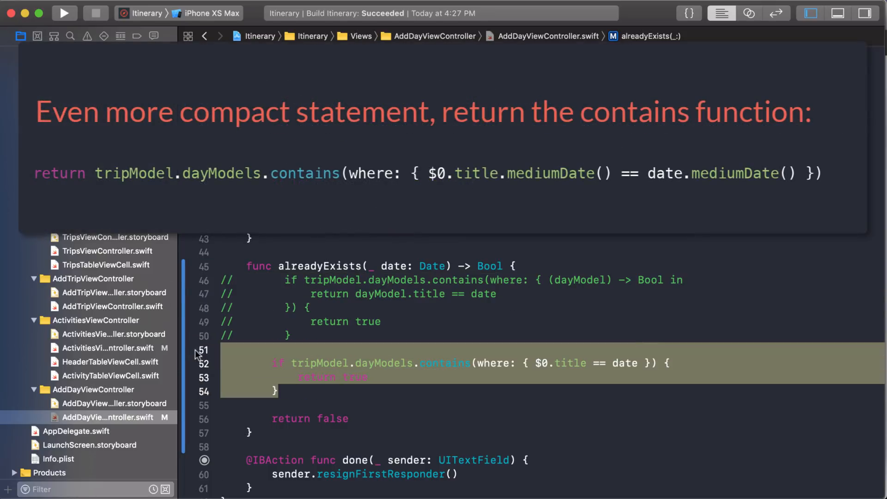
# - Check in Quick Help that the shorthand `$0` is a DayModel, then hide the inspector
pyautogui.click(254, 349)
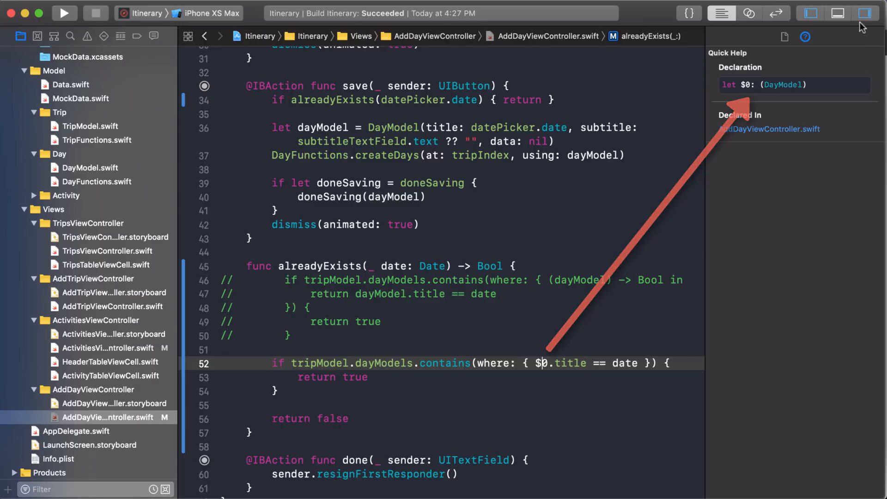
pyautogui.click(862, 13)
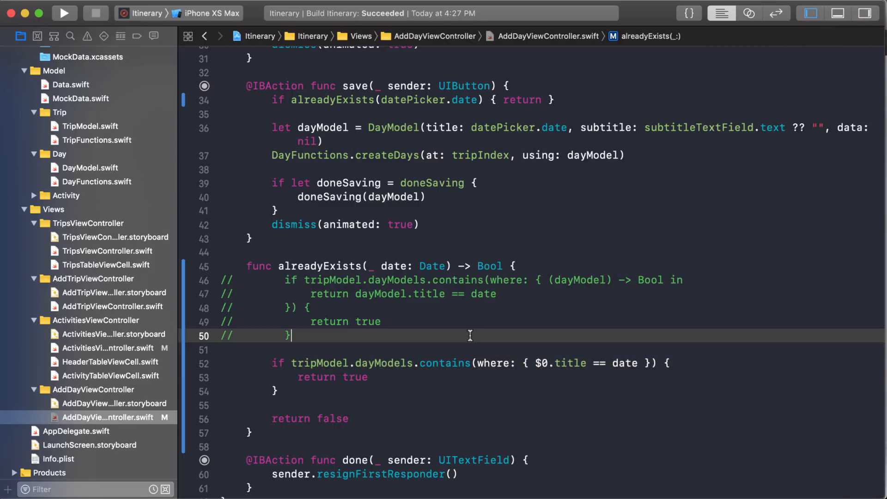
# - Run the app and save a Jan 13, 2019 day to Mexico, then save that date again
pyautogui.click(64, 12)
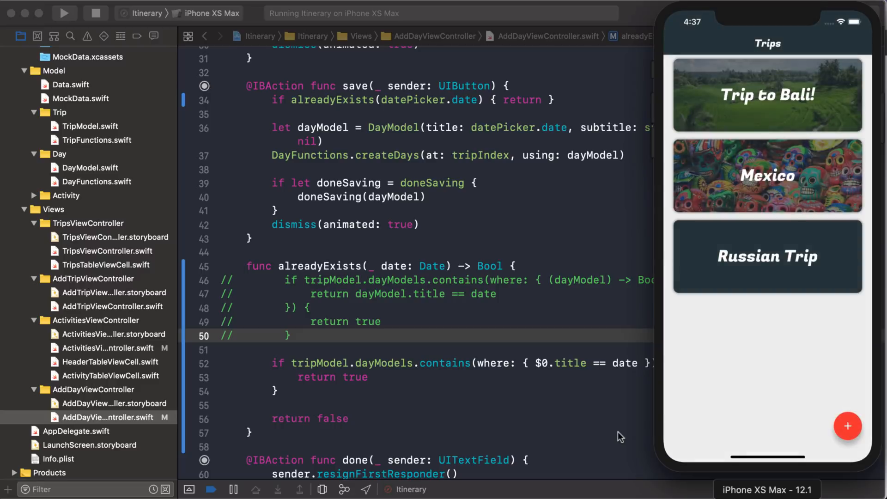
pyautogui.click(766, 176)
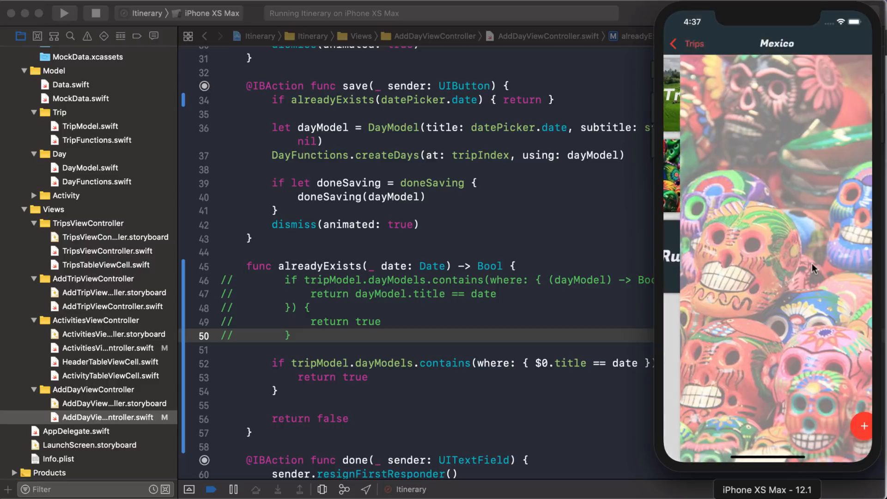
pyautogui.click(862, 425)
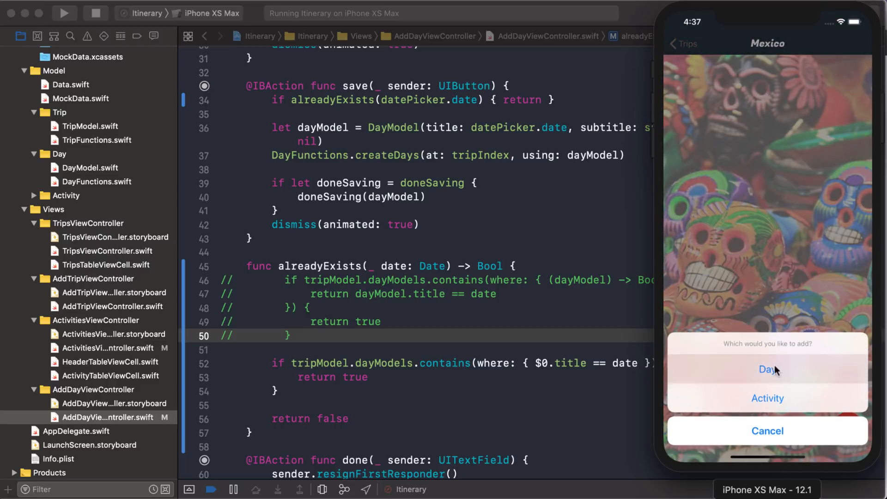
pyautogui.click(767, 369)
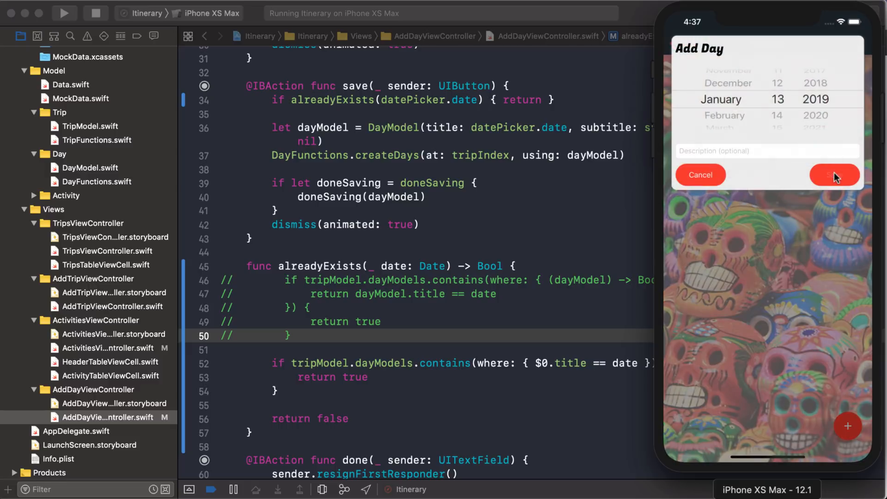
pyautogui.click(834, 175)
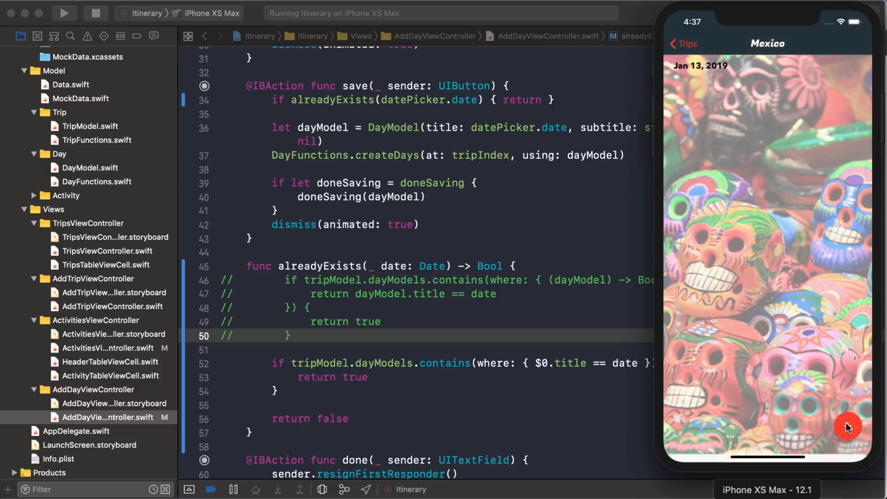
pyautogui.click(847, 426)
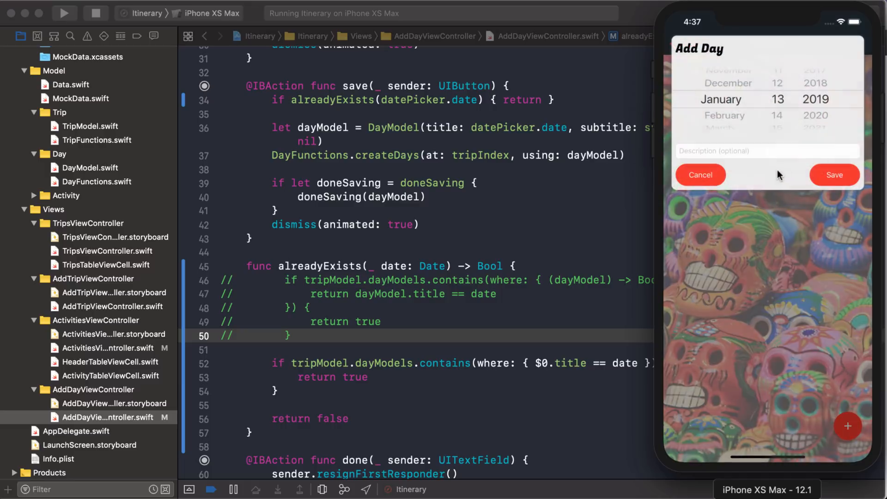
pyautogui.click(834, 175)
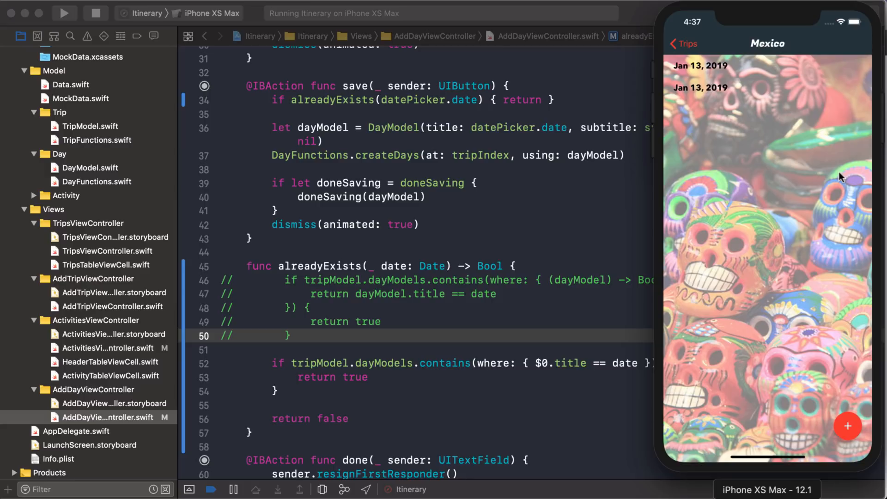
pyautogui.moveTo(546, 302)
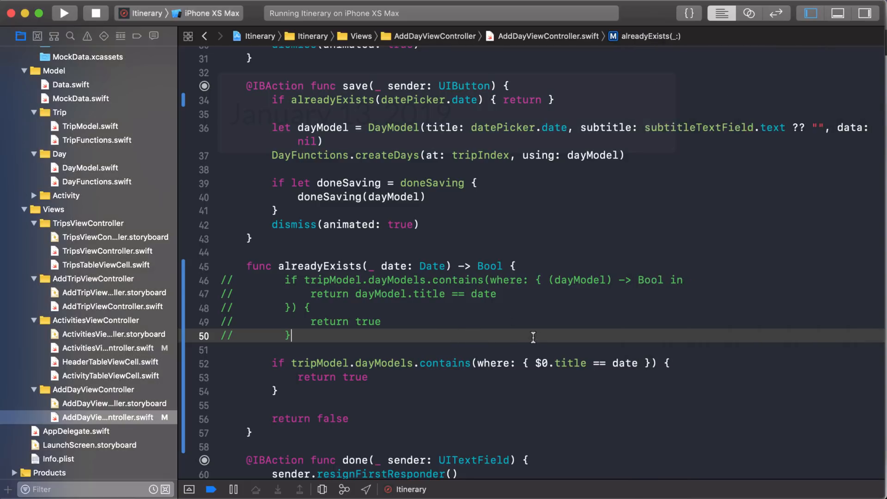
pyautogui.doubleClick(624, 362)
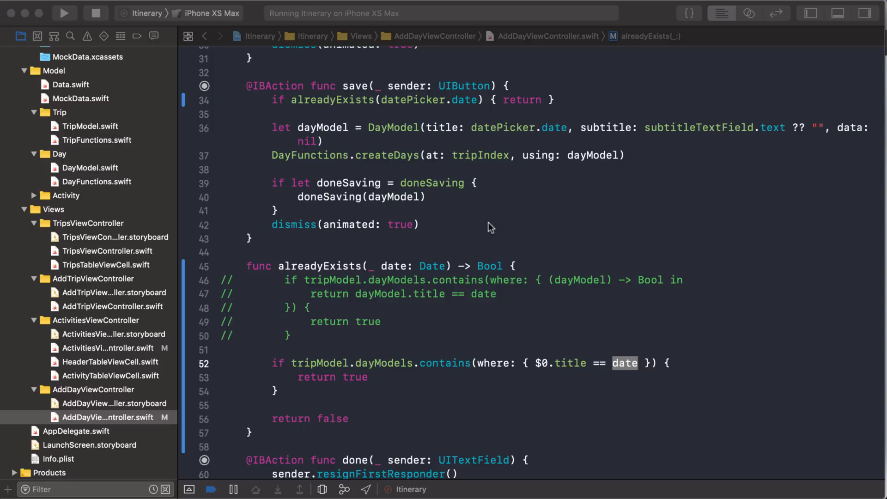
pyautogui.click(108, 417)
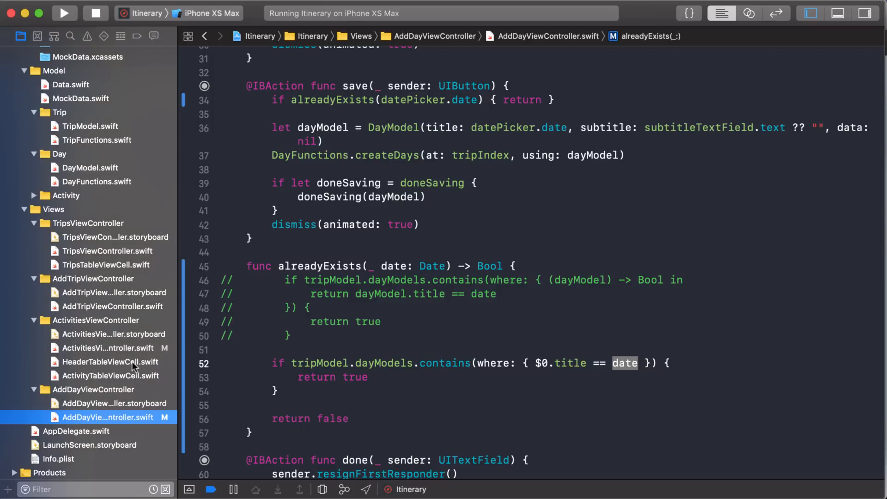
# - Open HeaderTableViewCell.swift and highlight the `.medium` DateFormatter lines in setup
pyautogui.click(110, 362)
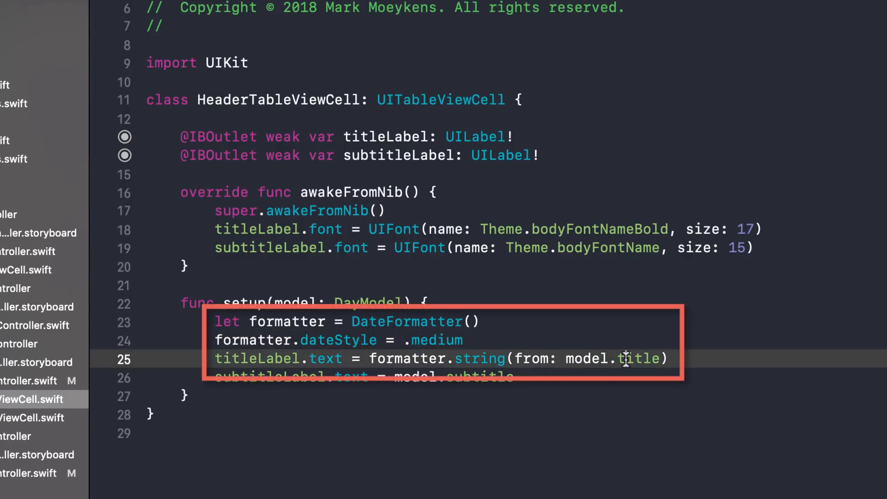
pyautogui.doubleClick(434, 340)
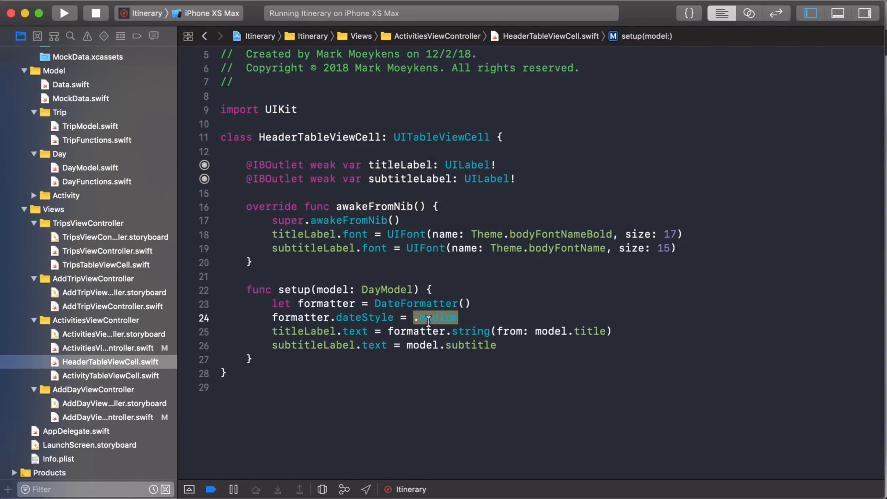
pyautogui.moveTo(427, 317); pyautogui.dragTo(569, 331)
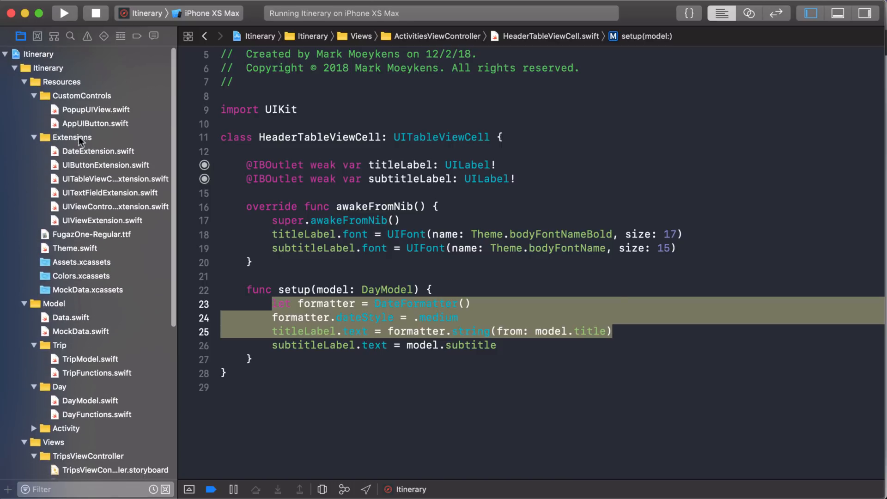
# - Add a `func mediumDate() -> String` method to DateExtension.swift
pyautogui.click(100, 150)
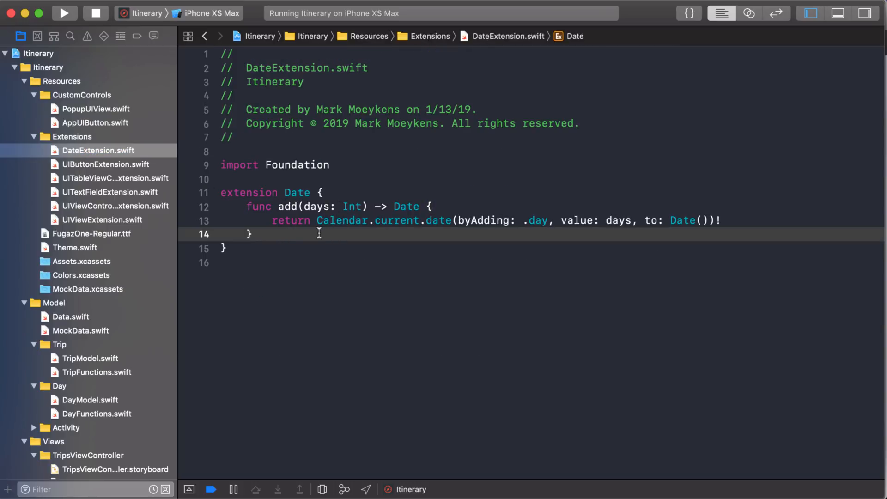
pyautogui.press('enter')
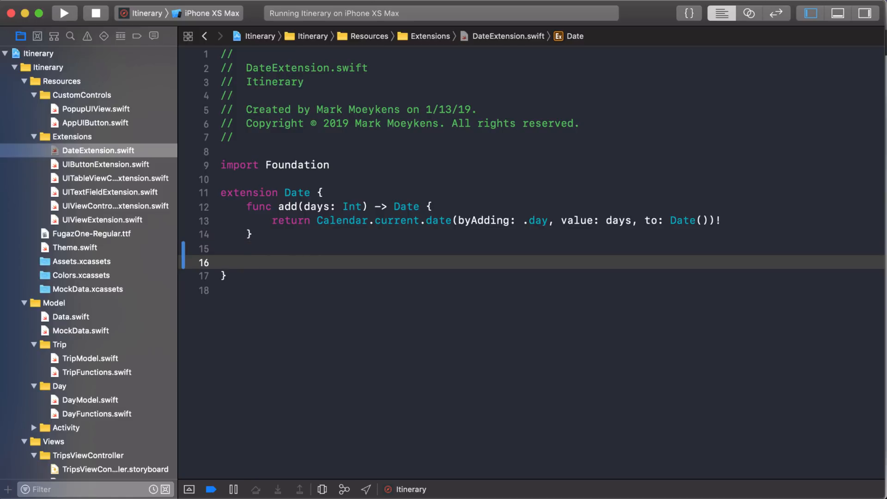
pyautogui.write('func medium')
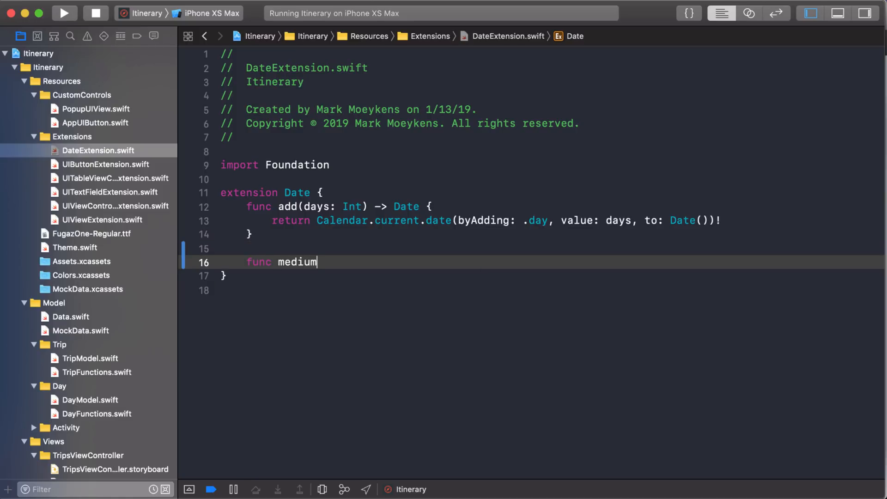
pyautogui.write('Date(')
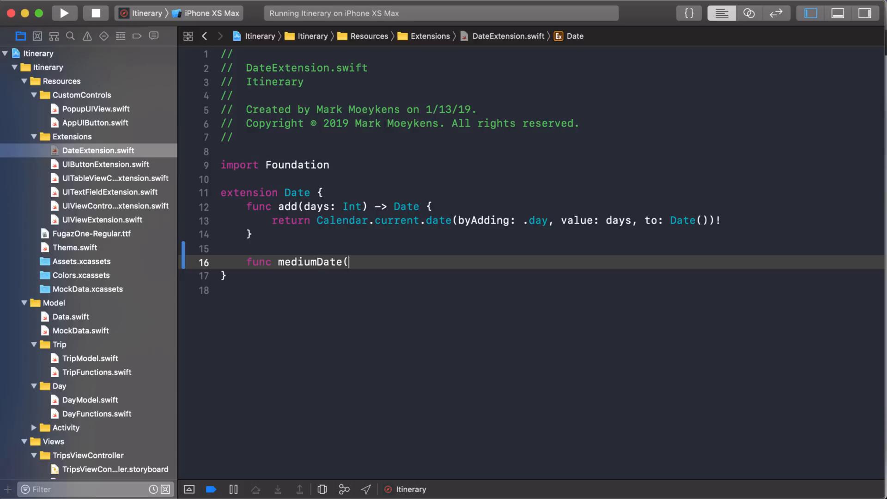
pyautogui.write(') ->')
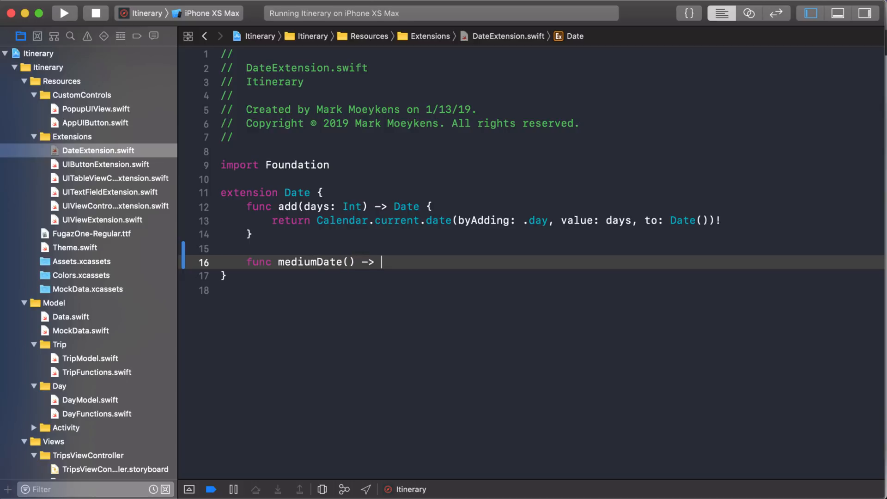
pyautogui.write('String {')
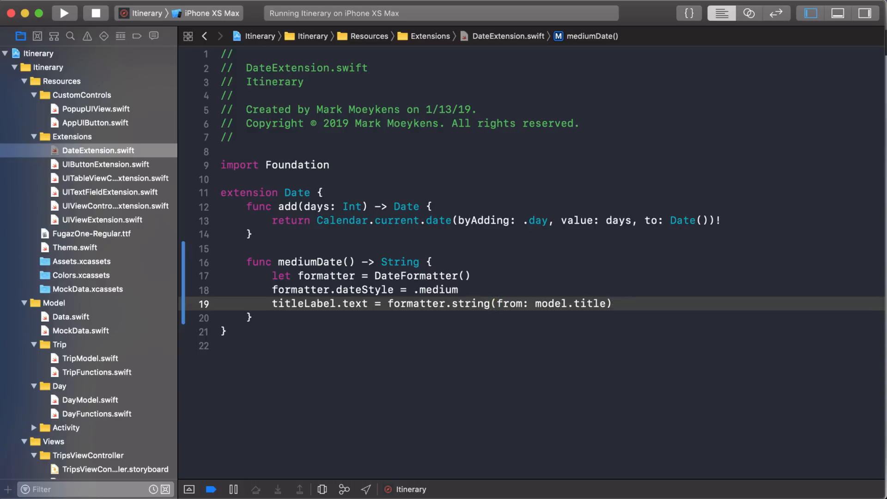
# - Make mediumDate() return `formatter.string(from: self)` instead of setting the title label
pyautogui.doubleClick(318, 303)
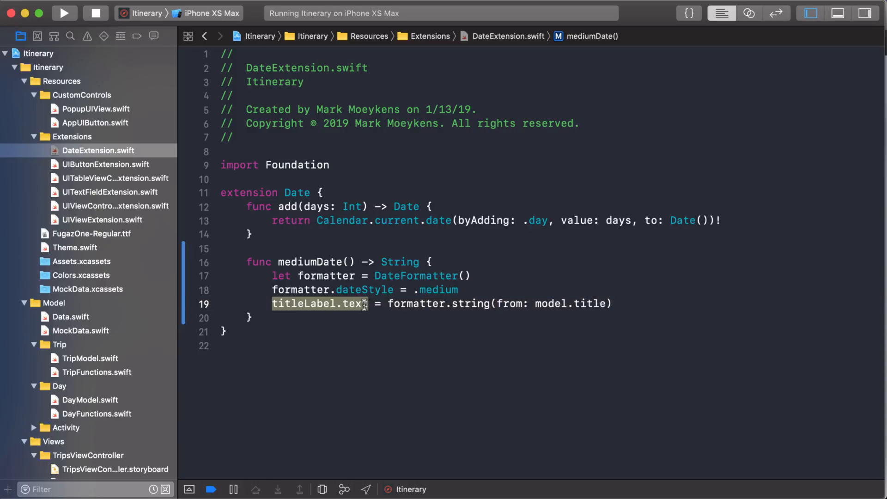
pyautogui.write('retu')
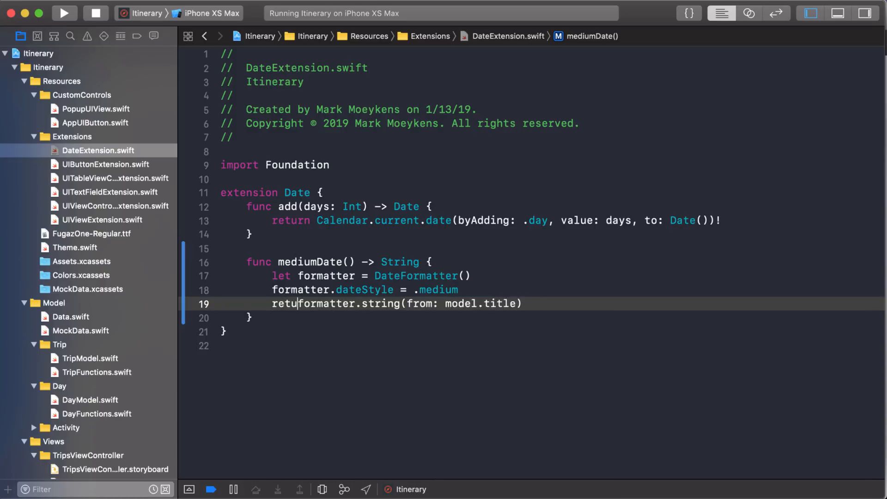
pyautogui.write('rn')
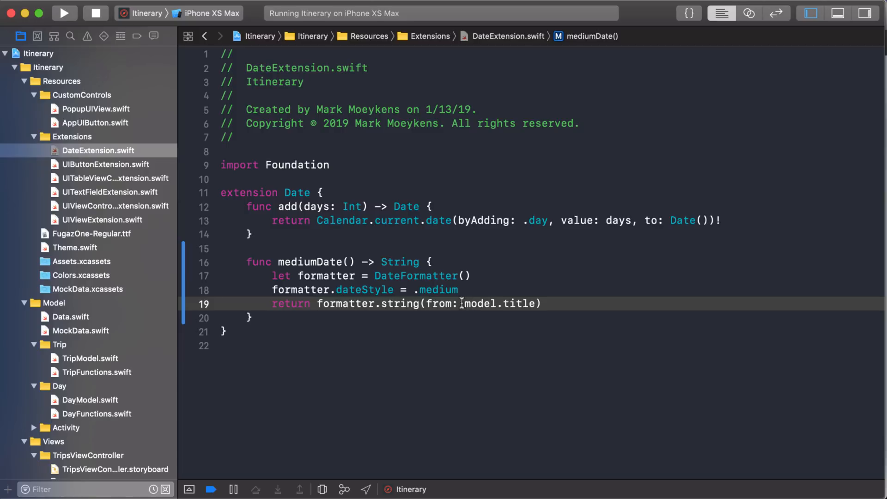
pyautogui.doubleClick(498, 304)
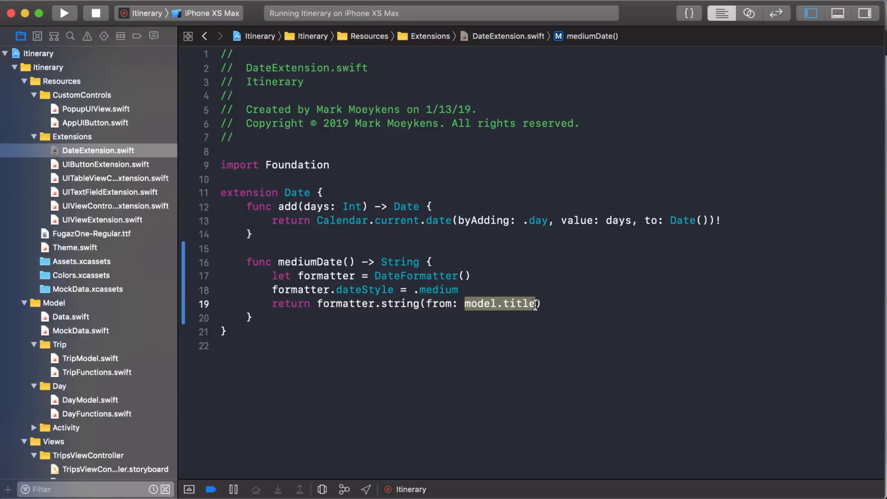
pyautogui.write('self')
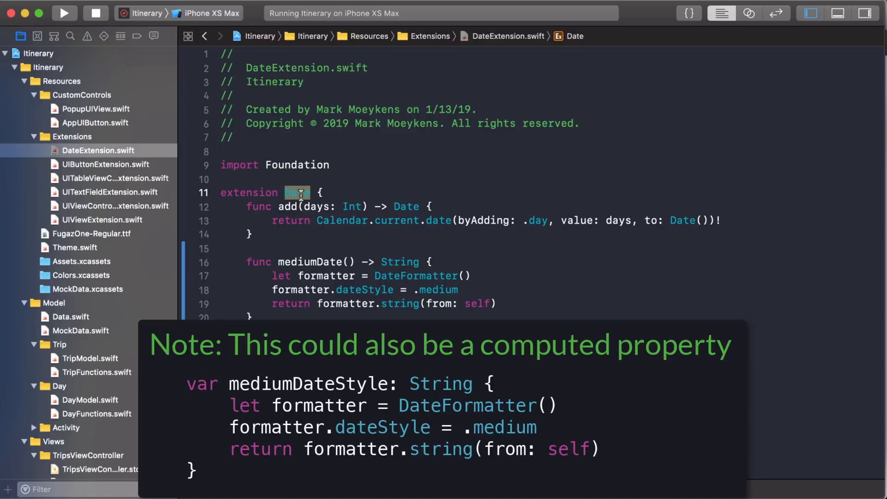
pyautogui.moveTo(292, 200)
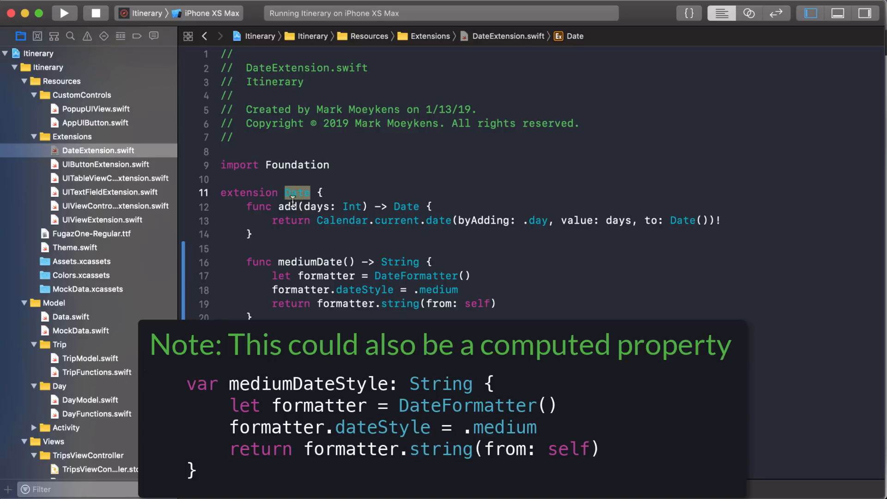
pyautogui.scroll(-3)
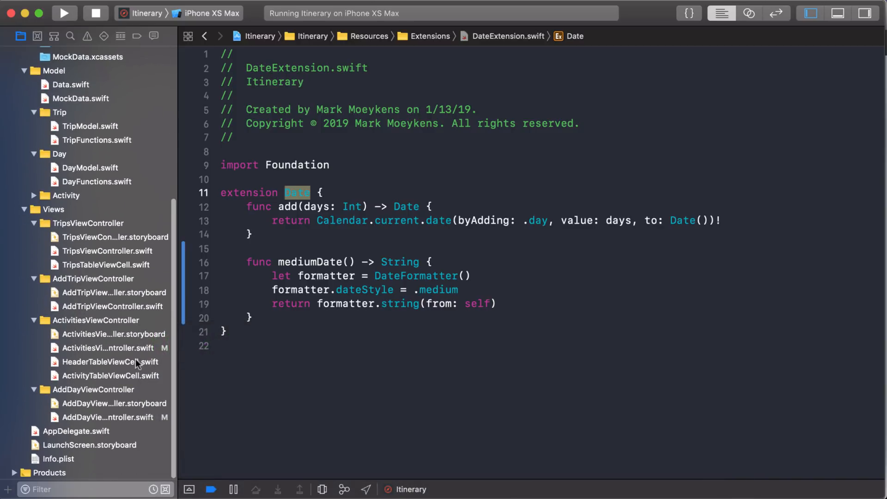
# - Set the header's title label to `model.title.mediumDate()`, commenting out the old formatter line
pyautogui.click(108, 348)
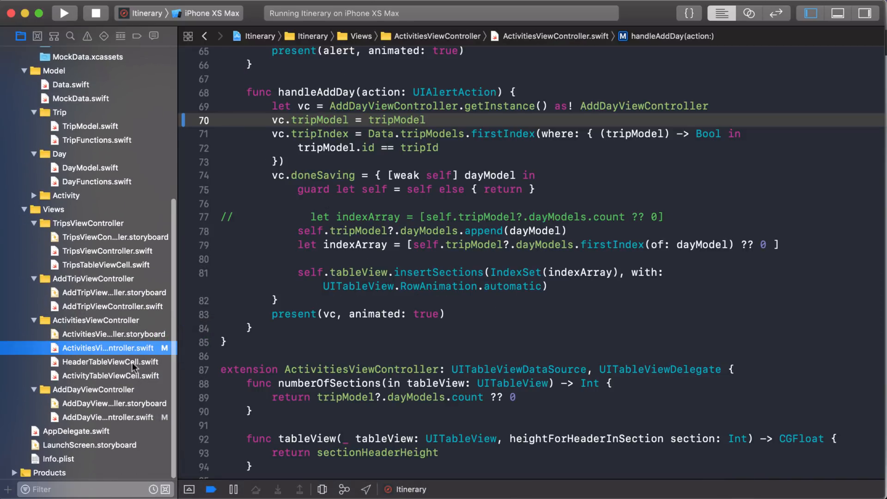
pyautogui.click(111, 362)
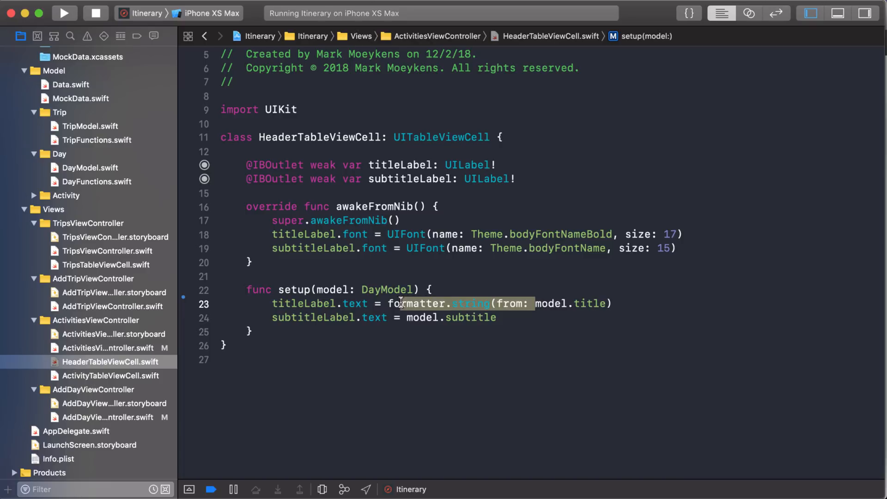
pyautogui.write('model.title')
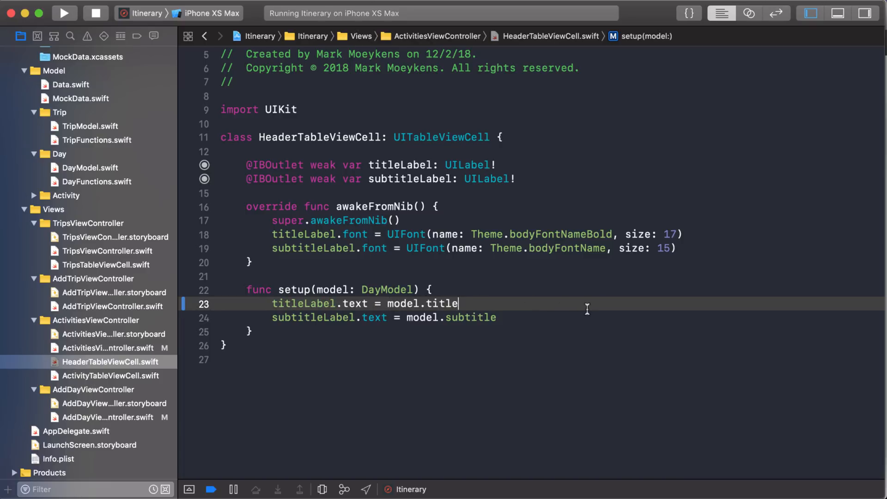
pyautogui.write('.me')
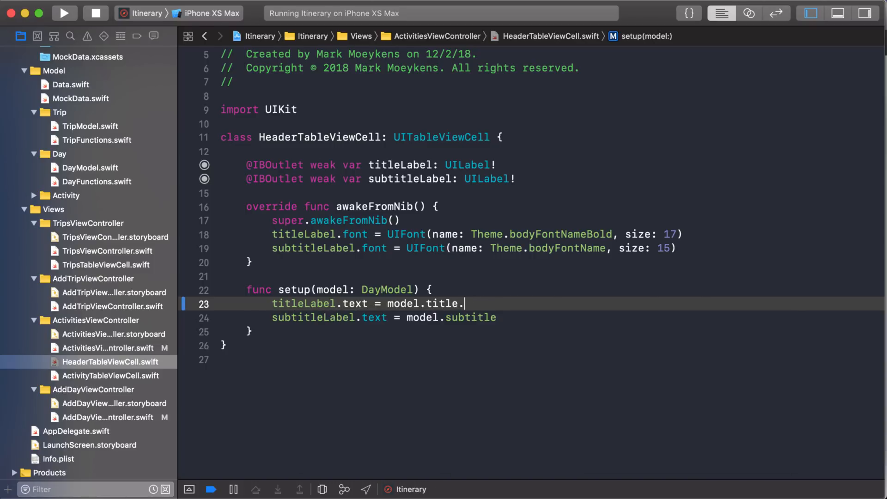
pyautogui.press('cmd+/')
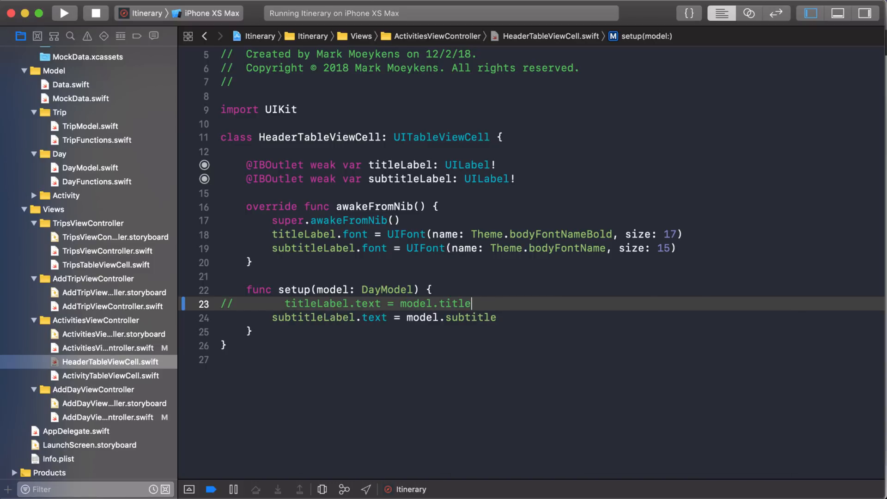
pyautogui.click(64, 13)
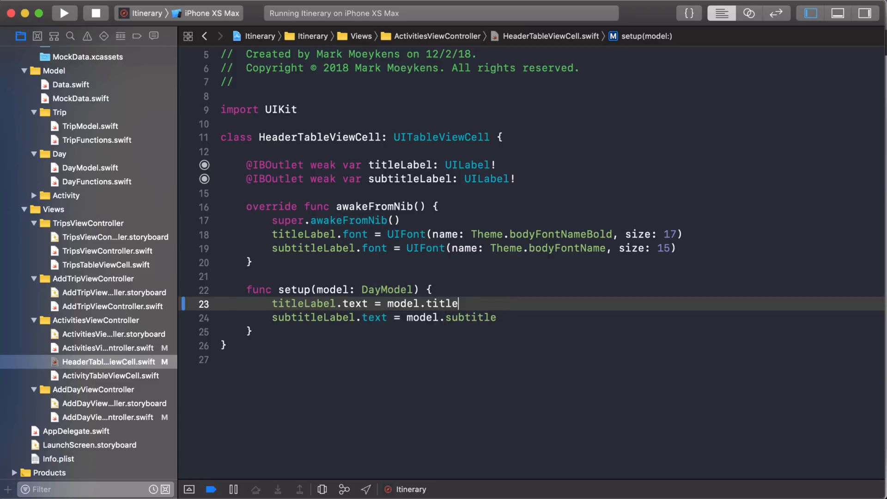
pyautogui.write('.mediumDate(')
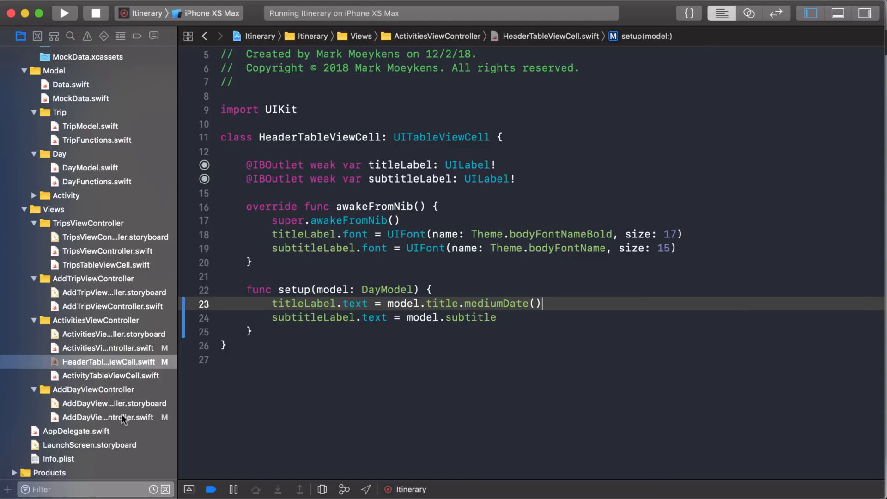
# - Change the alreadyExists comparison to `$0.title.mediumDate() == date.mediumDate()` in AddDayViewController.swift
pyautogui.click(108, 417)
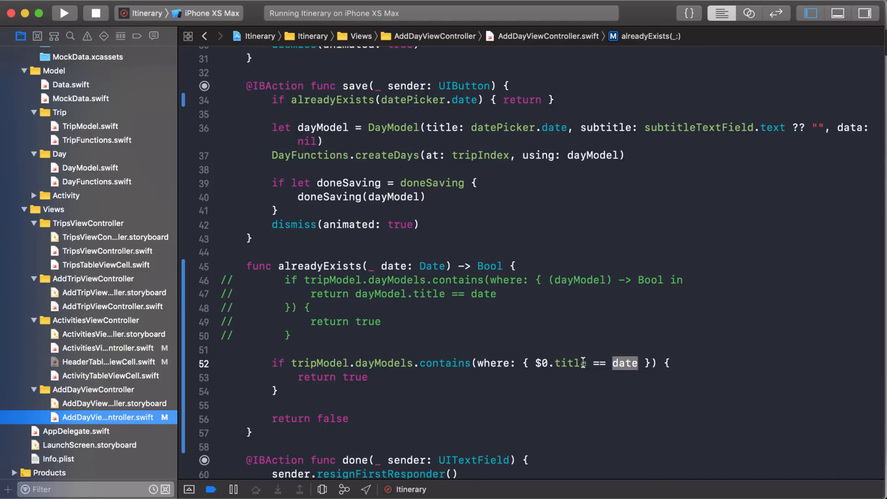
pyautogui.click(622, 363)
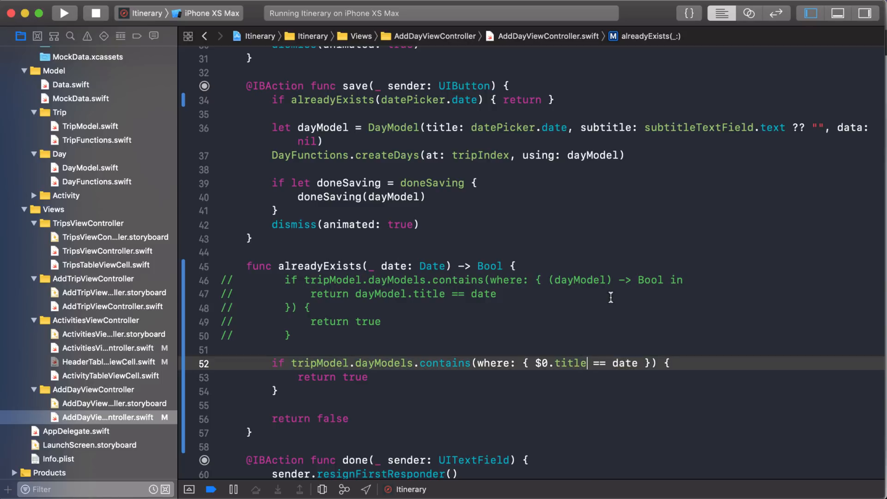
pyautogui.write('mediumDate(')
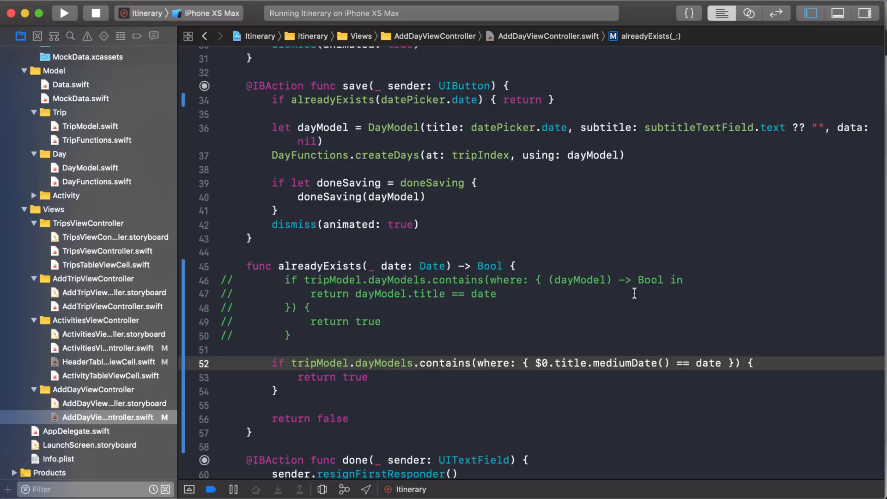
pyautogui.write('.mediumDate(')
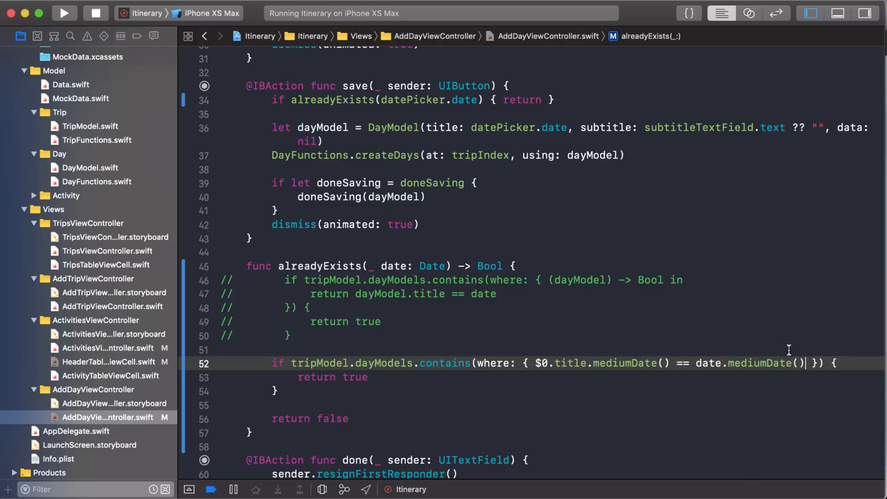
pyautogui.doubleClick(781, 363)
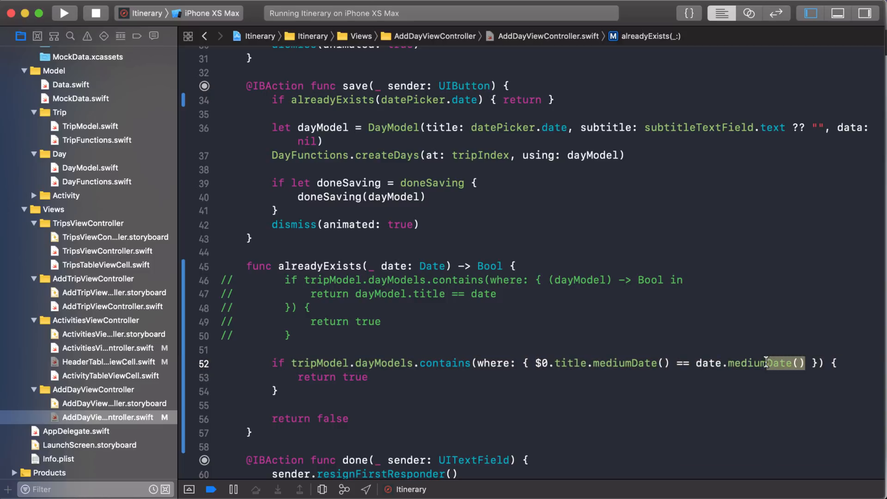
pyautogui.doubleClick(763, 363)
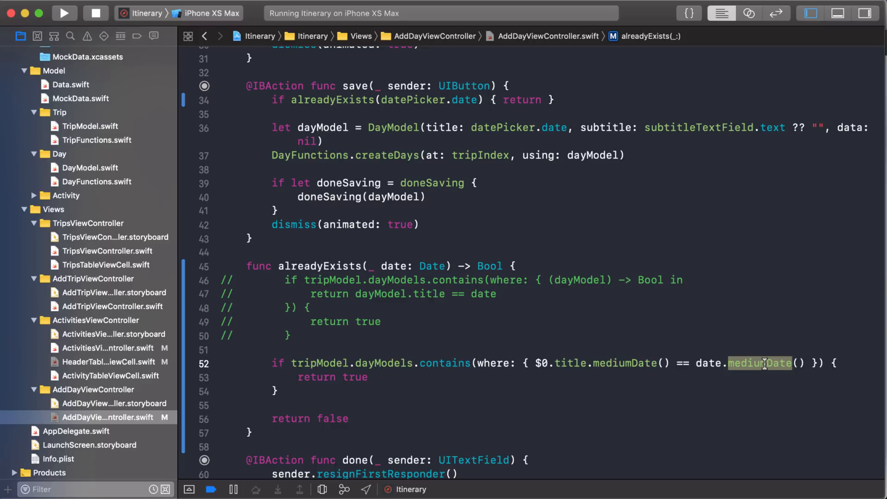
pyautogui.moveTo(92, 34)
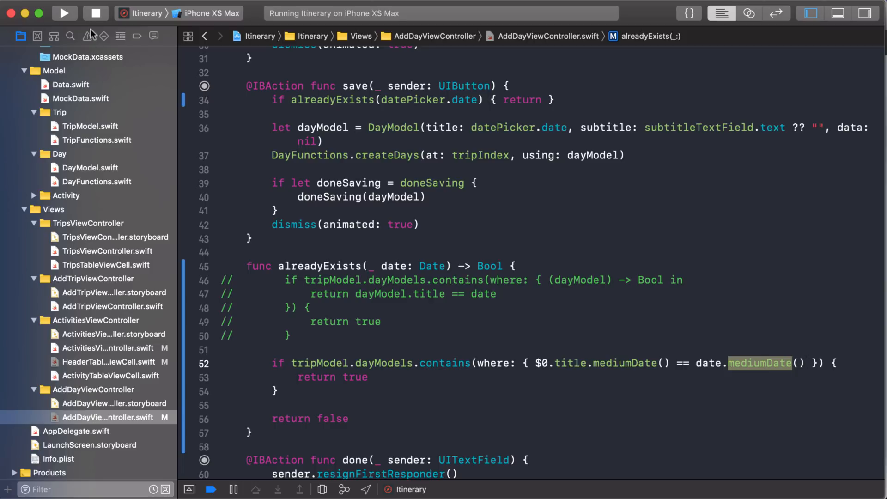
# - Run the app and save Jan 13, 2019 to Mexico twice, leaving Add Day open
pyautogui.click(65, 13)
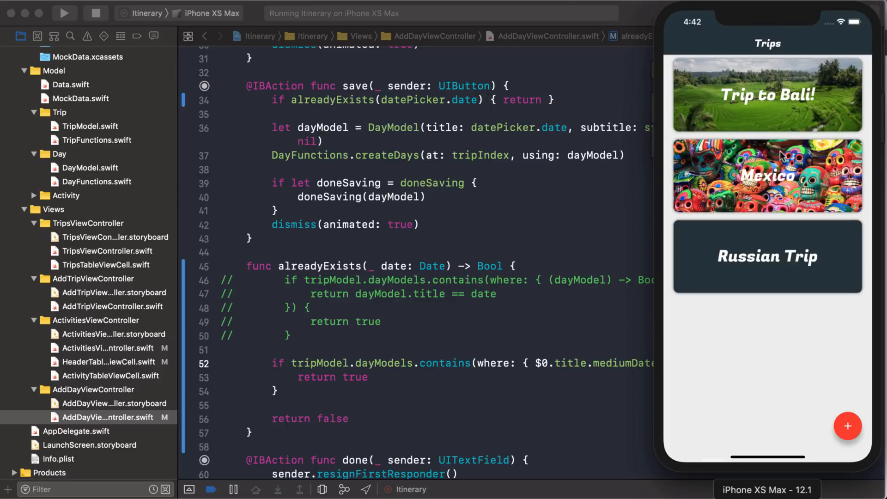
pyautogui.click(847, 426)
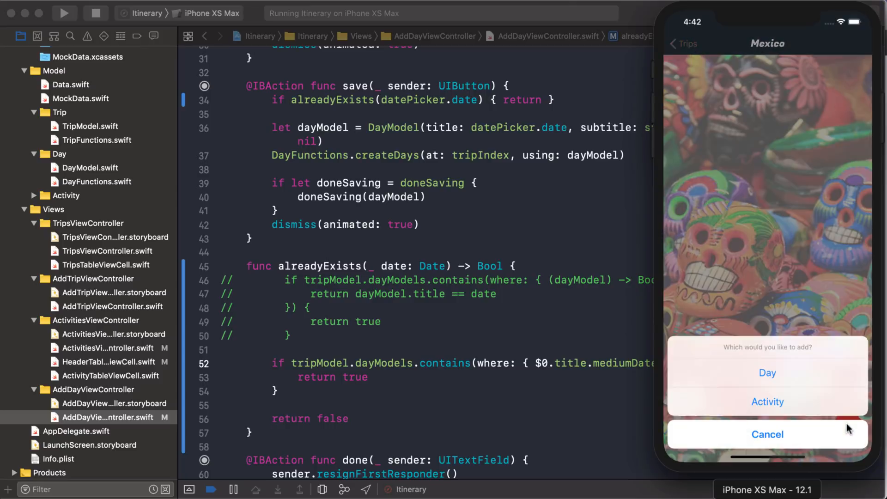
pyautogui.click(766, 372)
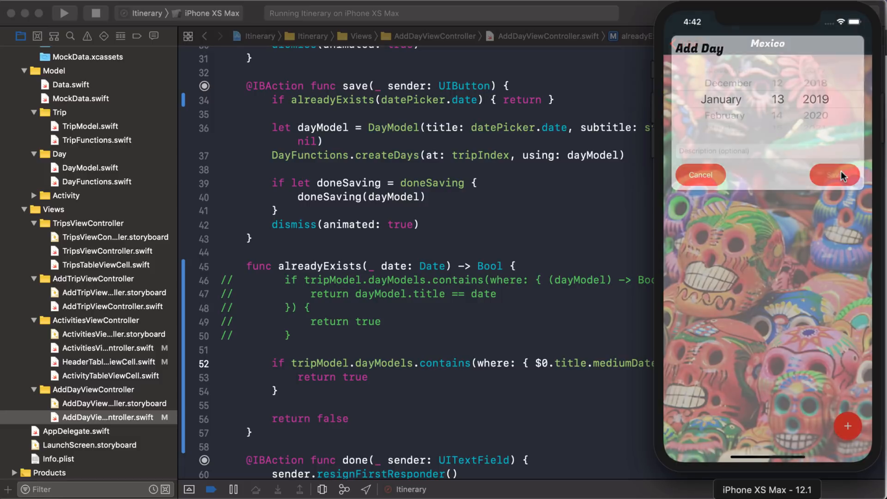
pyautogui.click(833, 175)
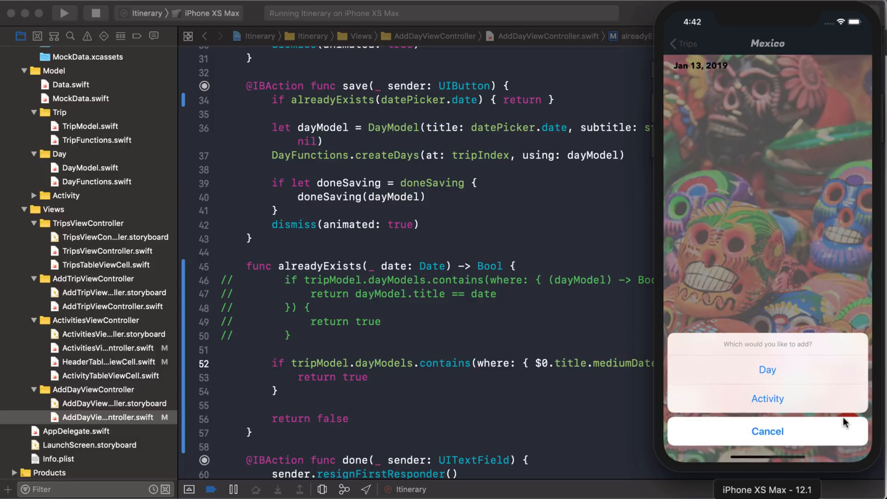
pyautogui.click(767, 370)
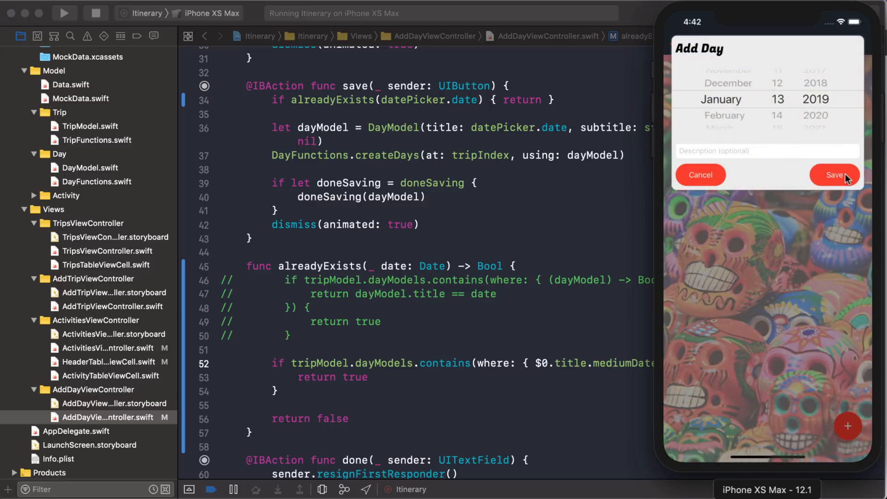
pyautogui.moveTo(772, 193)
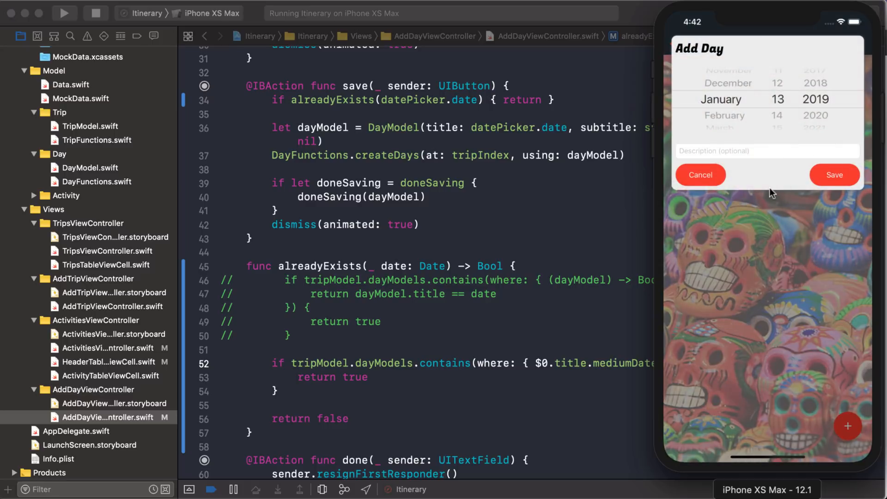
pyautogui.moveTo(493, 156)
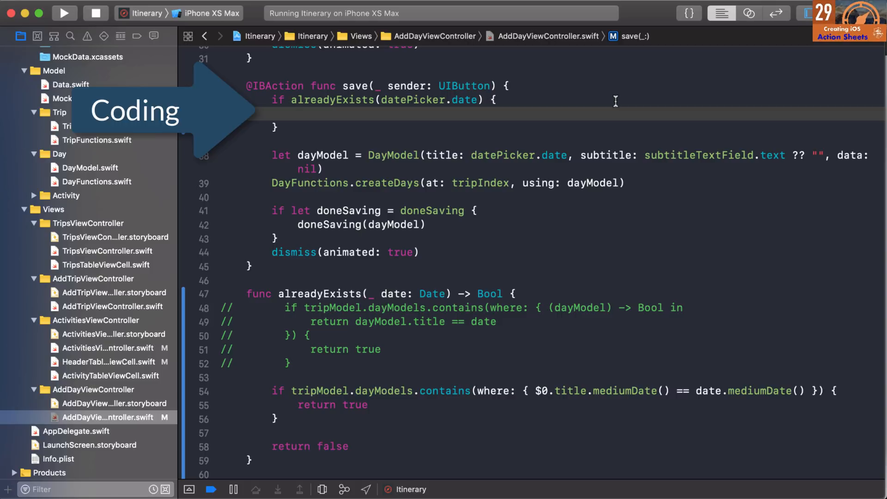
# - Create a 'Day Already Exists' UIAlertController with message 'Choose another date' and `.alert` style
pyautogui.write('let alert = UI')
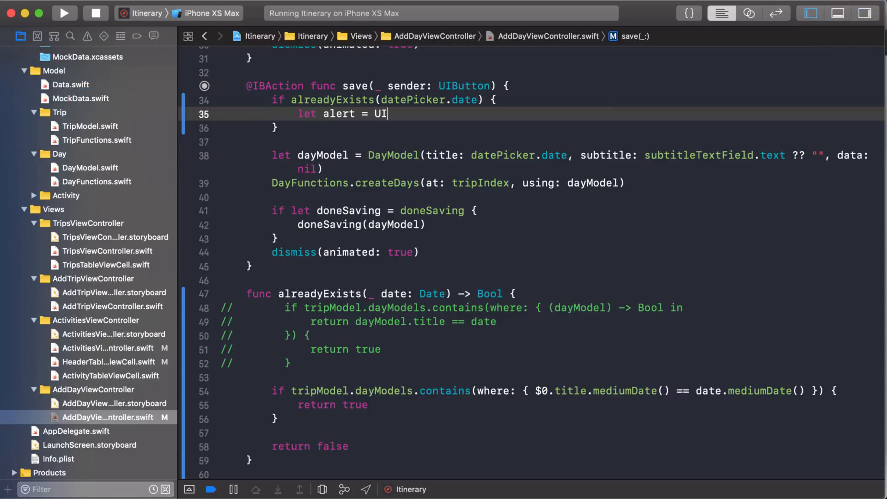
pyautogui.write('AlertController(')
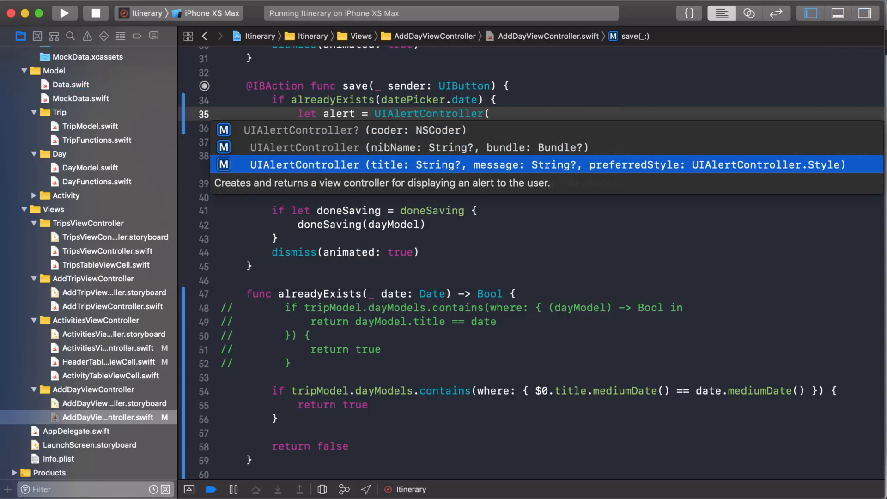
pyautogui.click(509, 164)
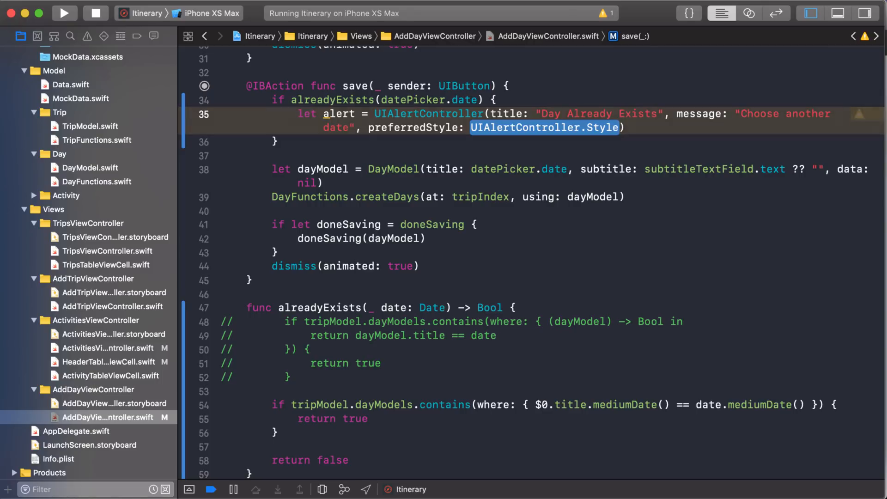
pyautogui.write('.')
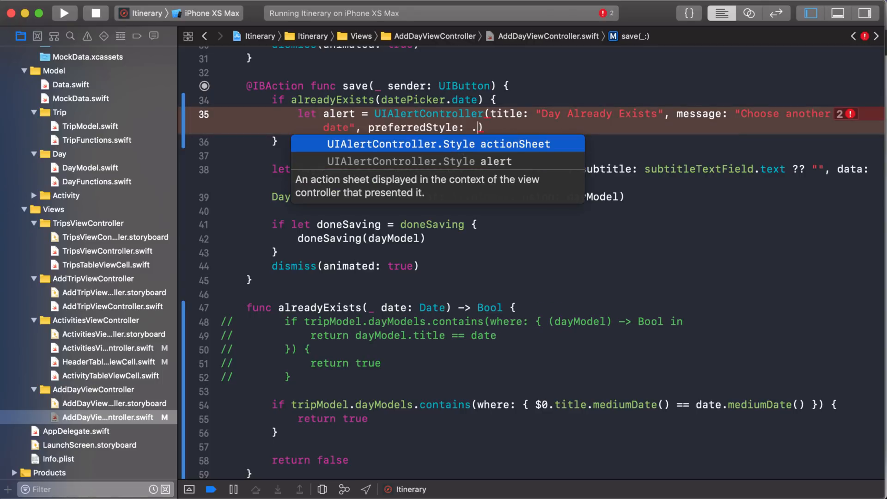
pyautogui.press('Down')
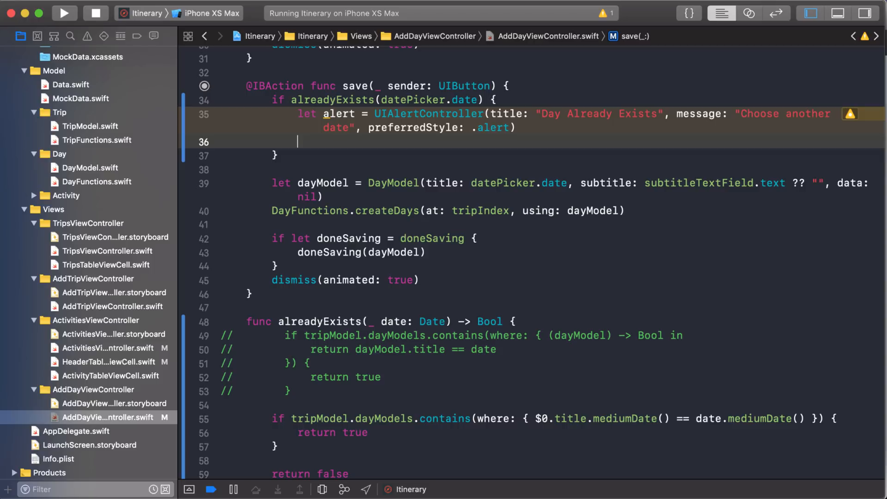
# - Create an 'OK' UIAlertAction with `.cancel` style and no handler
pyautogui.write('let okAction = UIAlertAction(title: "OK", style: ., handler:')
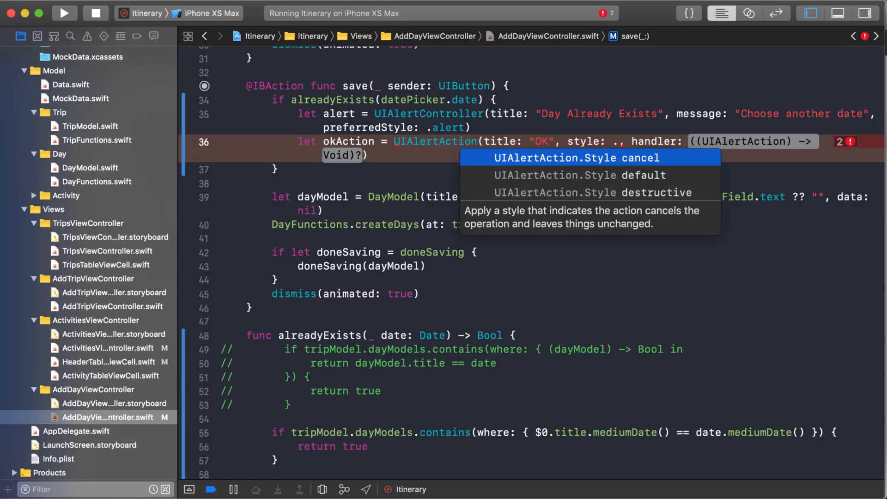
pyautogui.click(576, 157)
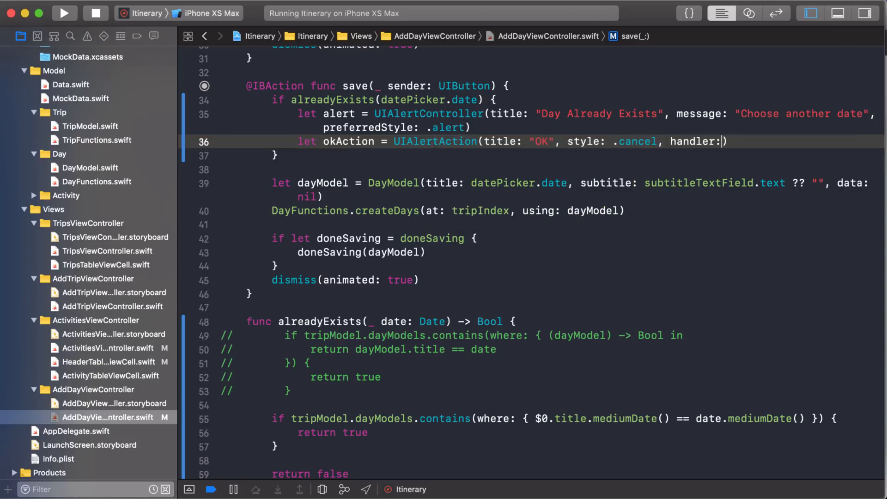
pyautogui.press('Backspace')
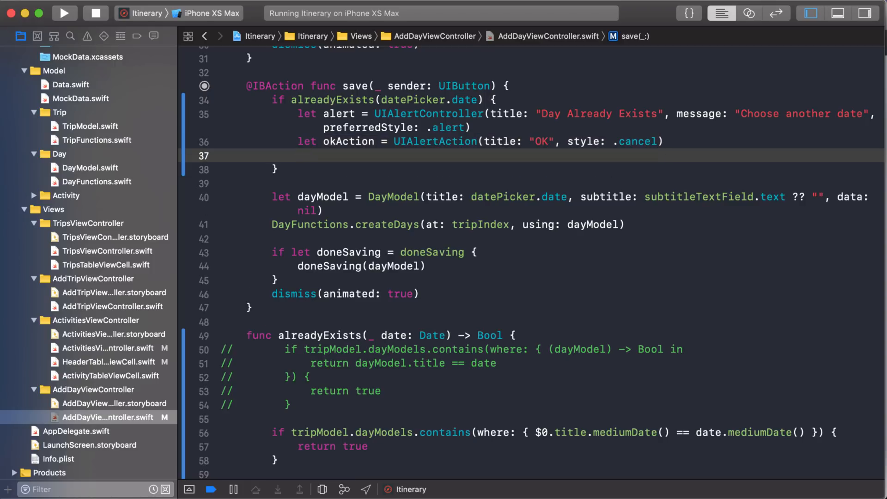
# - Add `alert.addAction(okAction)` and `present(alert, animated: true)` inside the duplicate-date if block
pyautogui.write('alert.addAction(a')
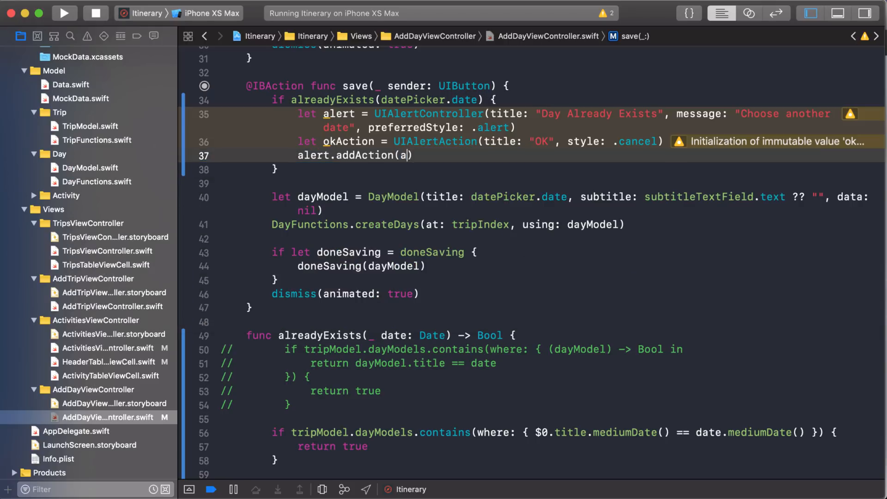
pyautogui.write('okAction)')
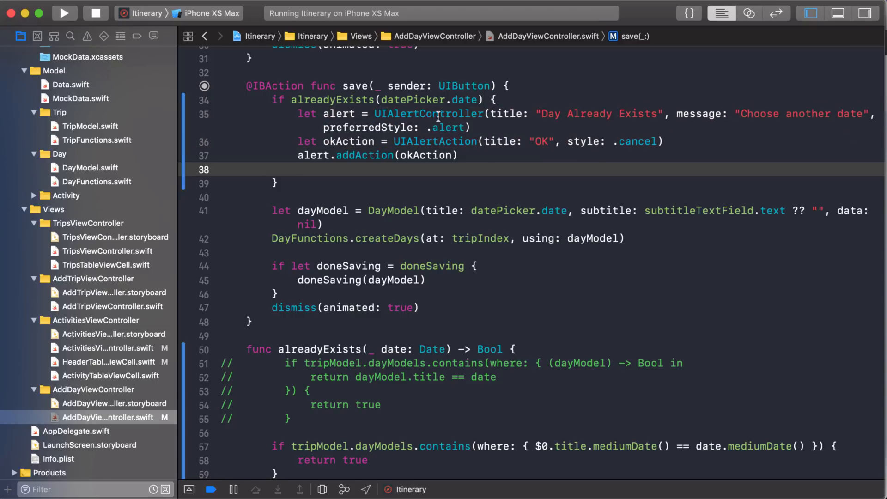
pyautogui.doubleClick(428, 113)
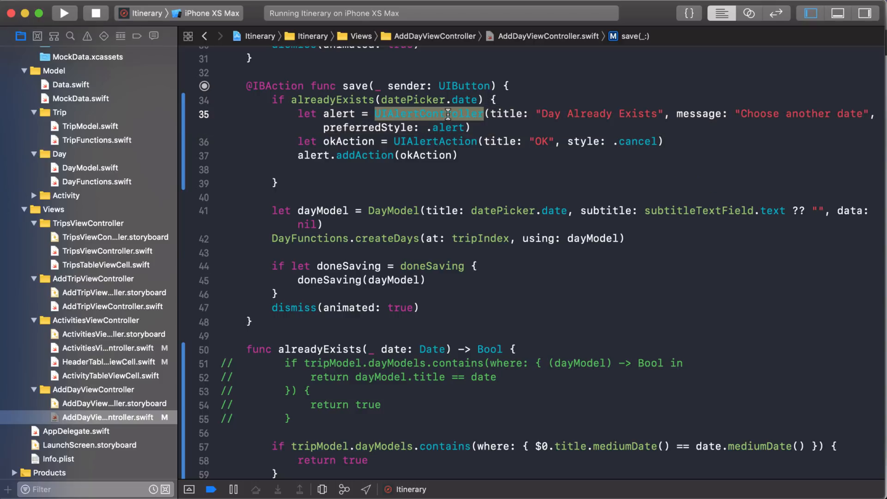
pyautogui.write('present')
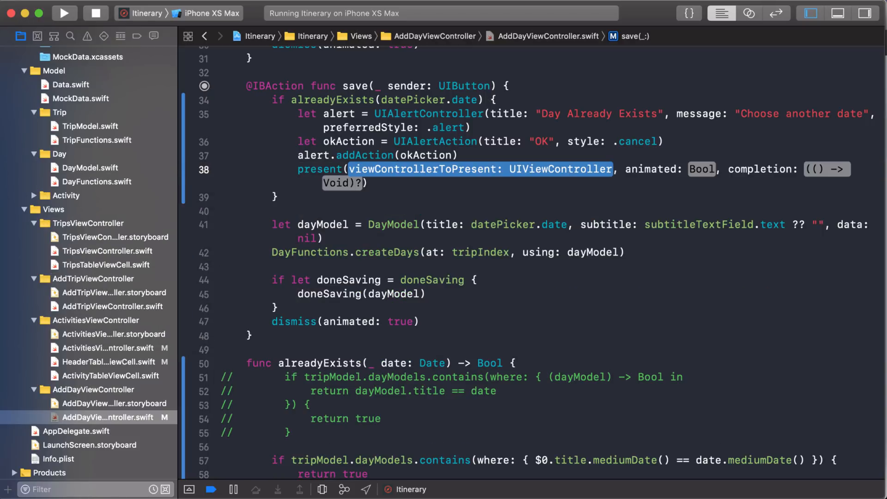
pyautogui.write('alert')
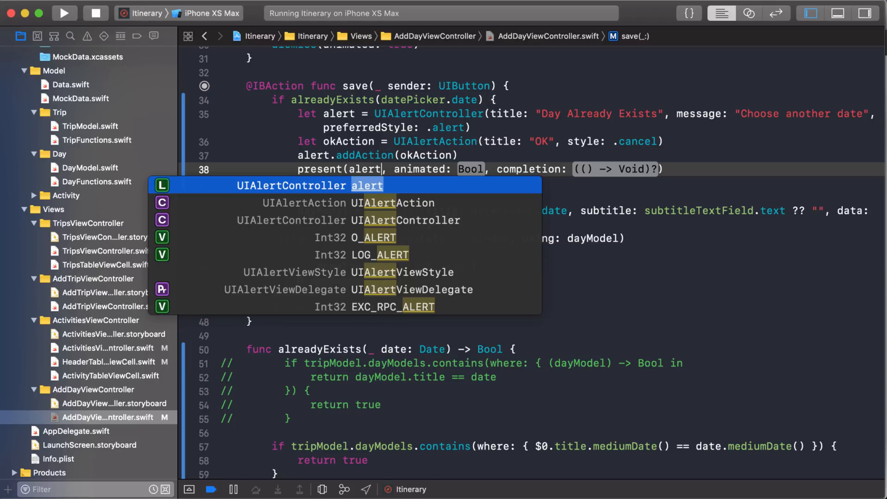
pyautogui.write('true)')
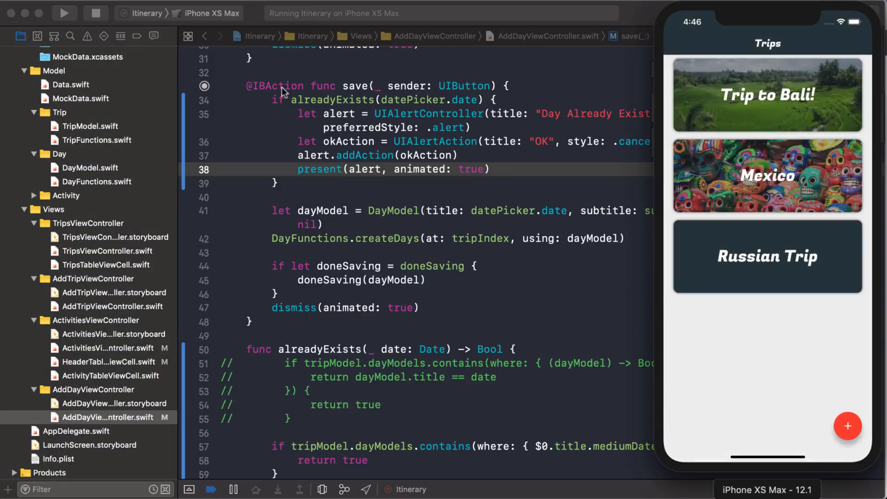
# - Save a duplicate Jan 13, 2019 day in Mexico, dismiss the alert, and return to the list
pyautogui.click(767, 175)
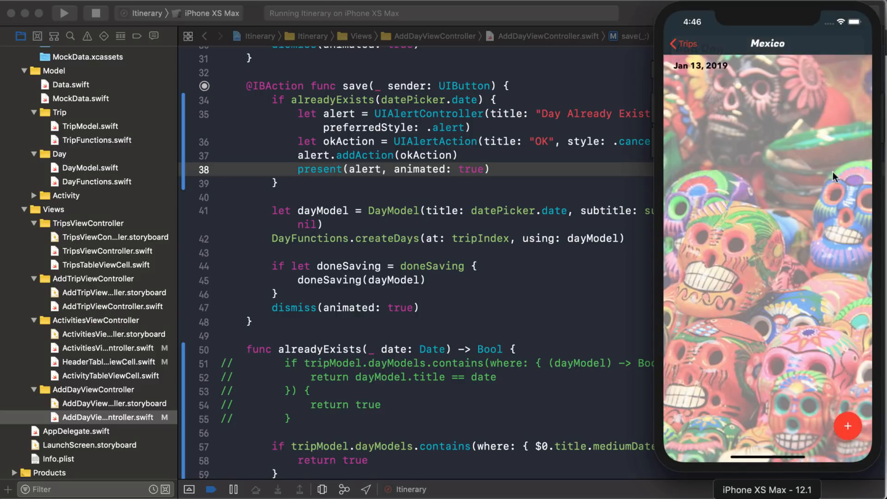
pyautogui.click(847, 425)
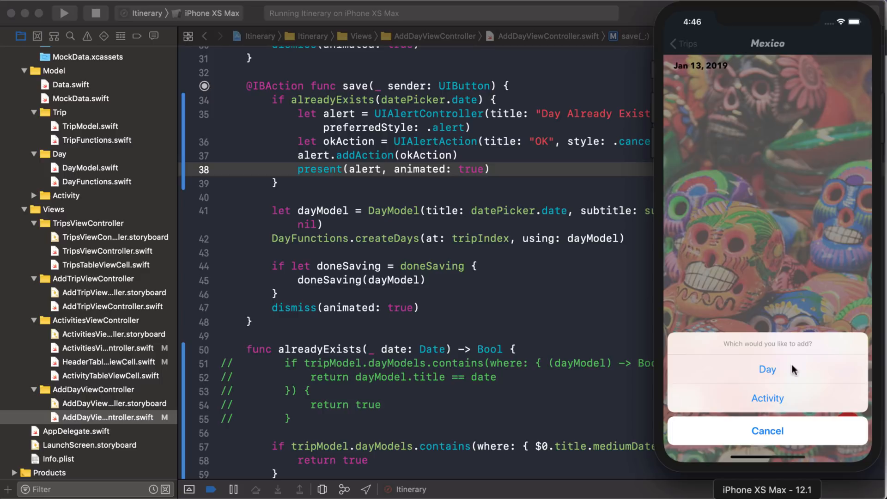
pyautogui.click(767, 370)
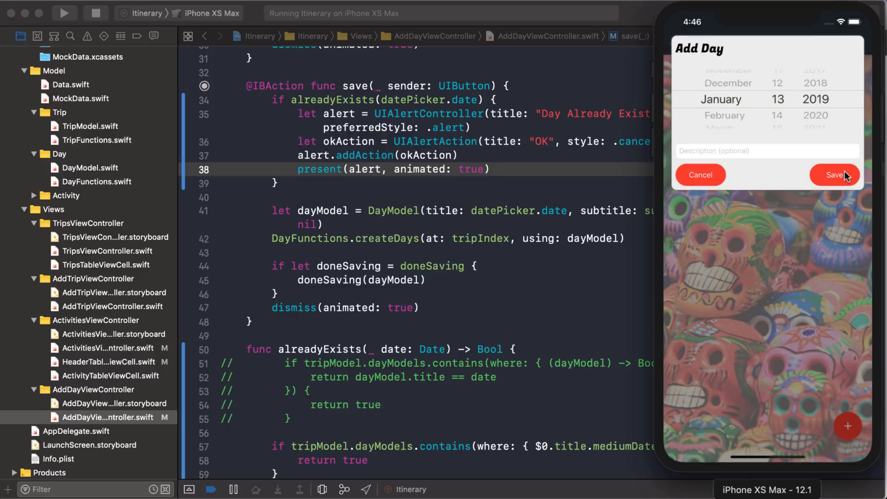
pyautogui.click(833, 174)
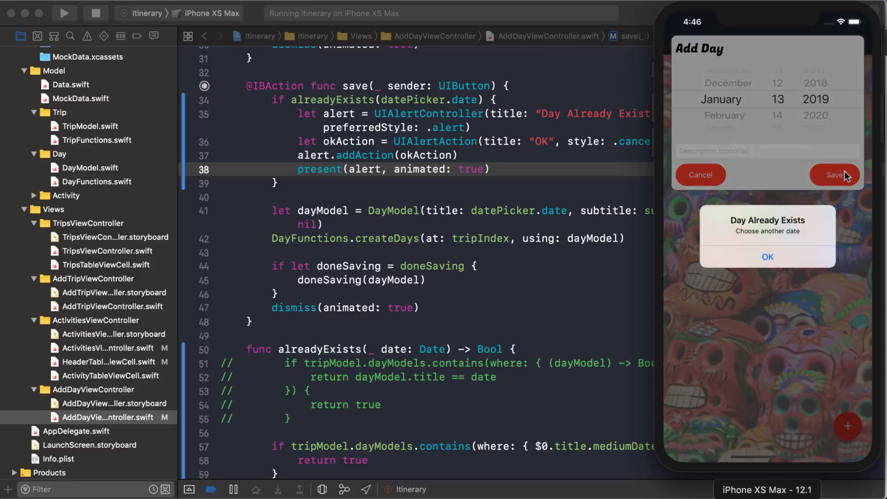
pyautogui.click(768, 256)
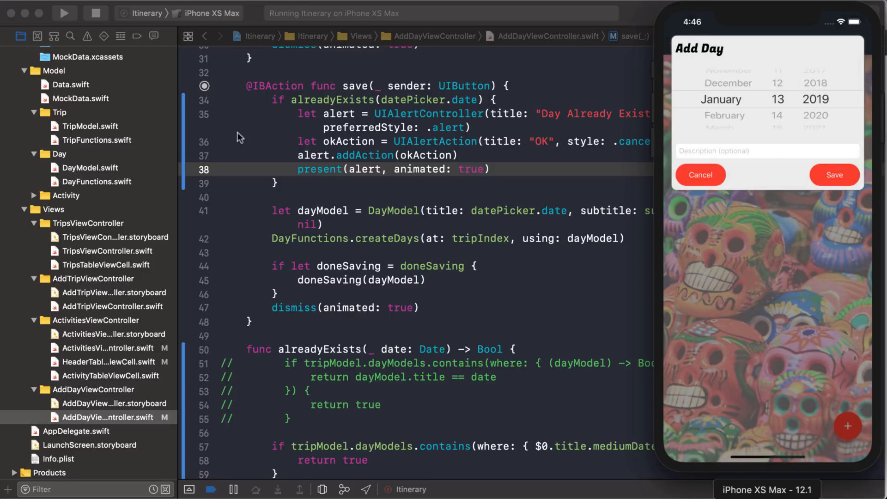
pyautogui.moveTo(351, 182)
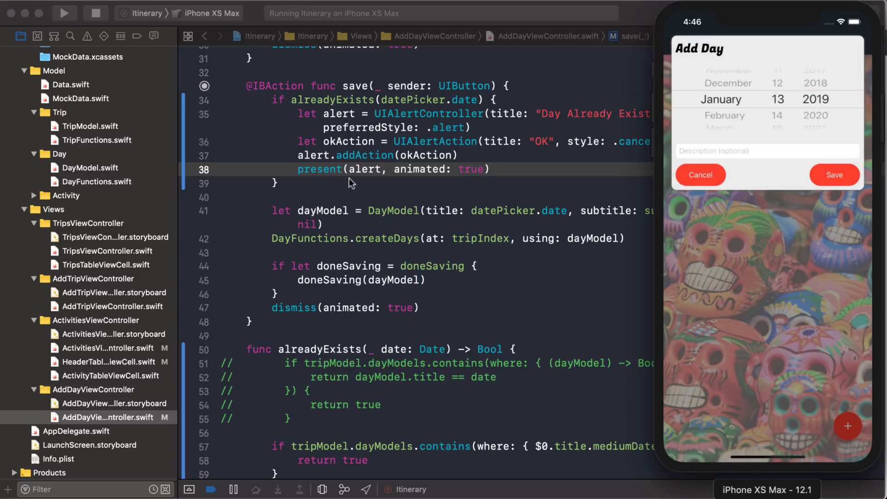
pyautogui.click(833, 175)
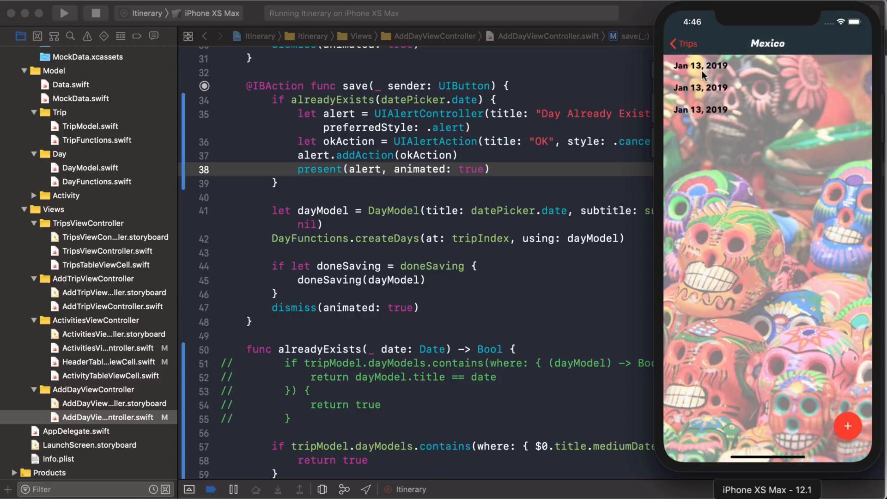
pyautogui.moveTo(523, 158)
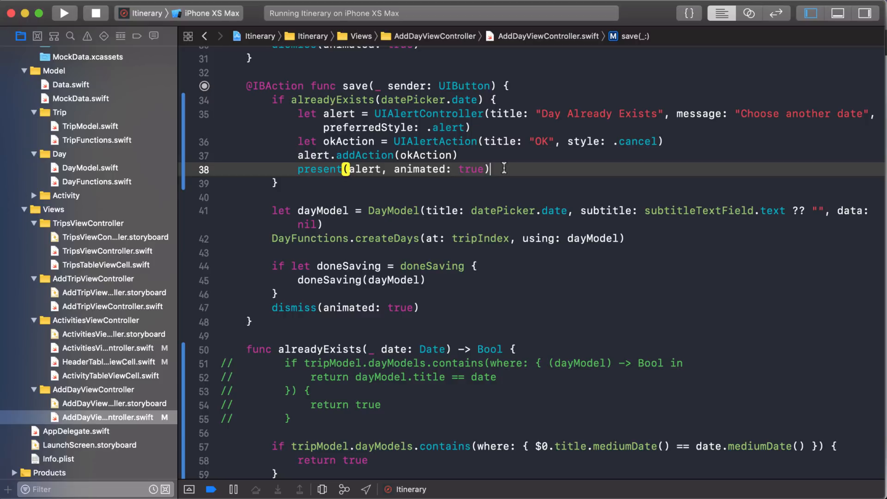
# - Add `return` after presenting the Day Already Exists alert in save, then rebuild and run
pyautogui.write('r')
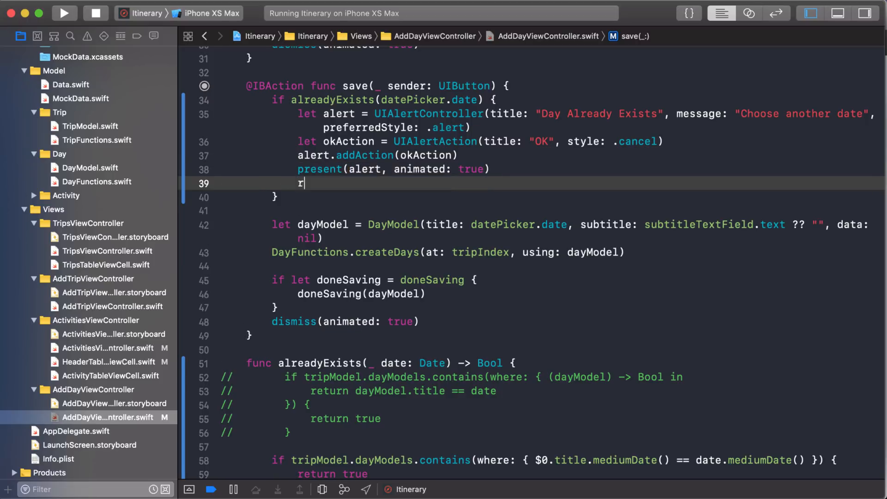
pyautogui.write('eturn')
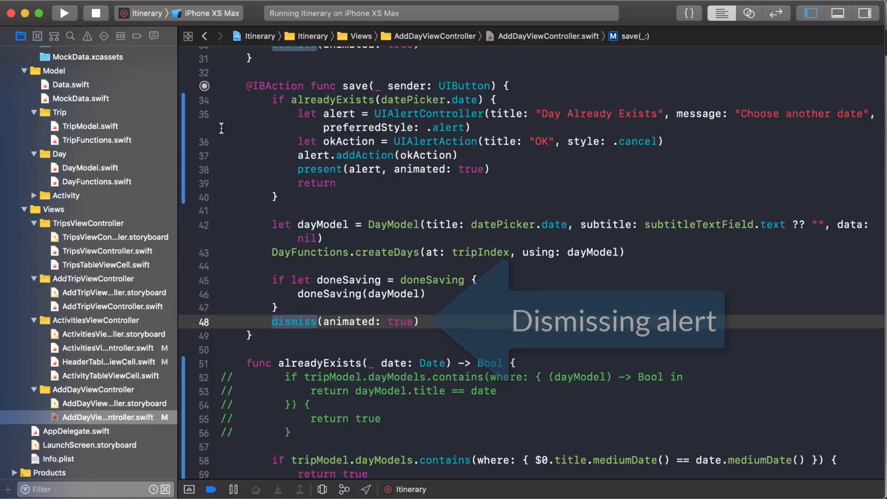
pyautogui.moveTo(104, 36)
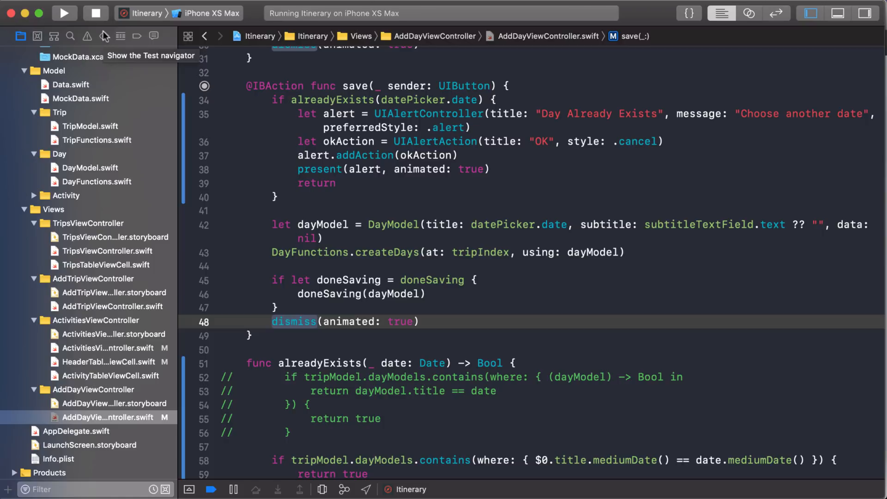
pyautogui.click(64, 13)
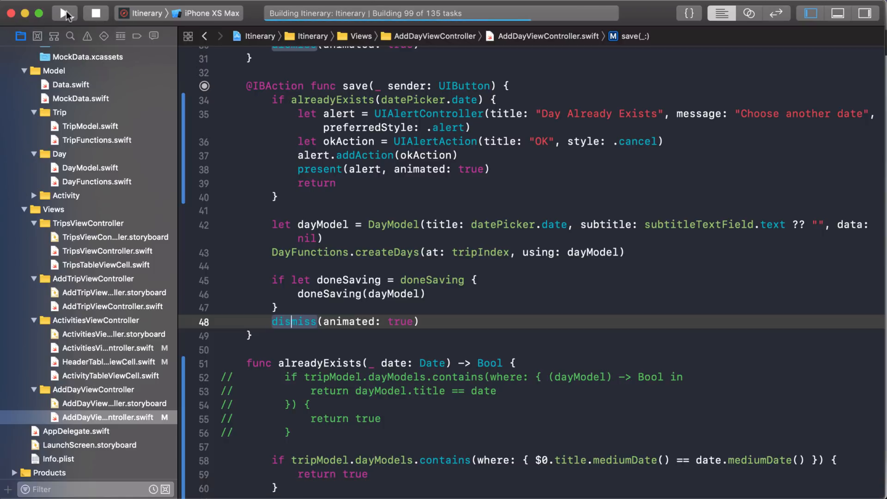
# - Confirm the duplicate Jan 13 day is blocked, then save a Jan 12, 2019 day in Mexico
pyautogui.click(63, 13)
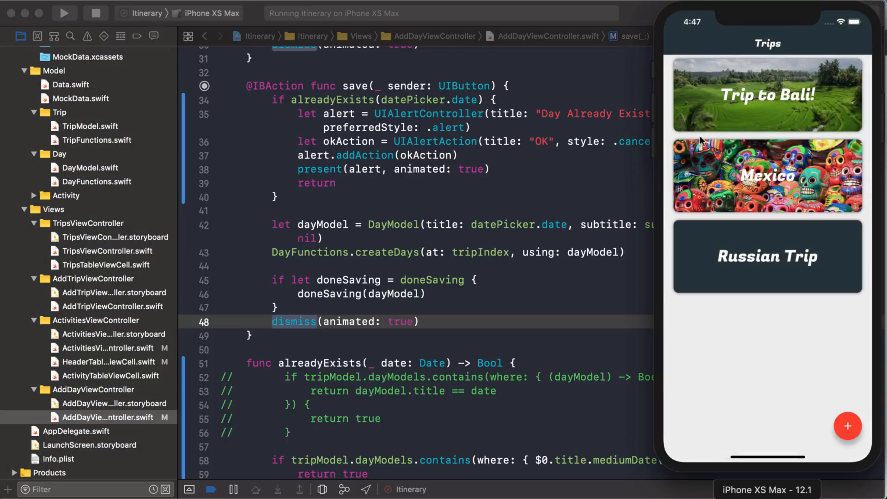
pyautogui.click(847, 426)
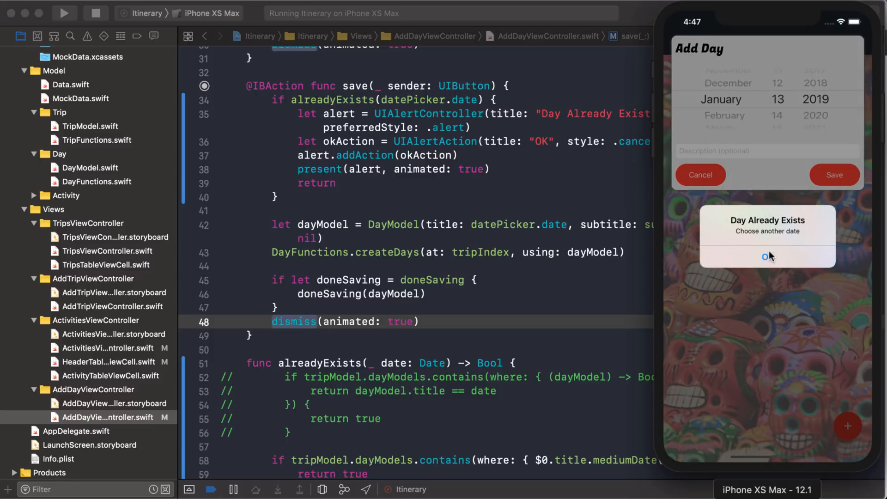
pyautogui.click(766, 257)
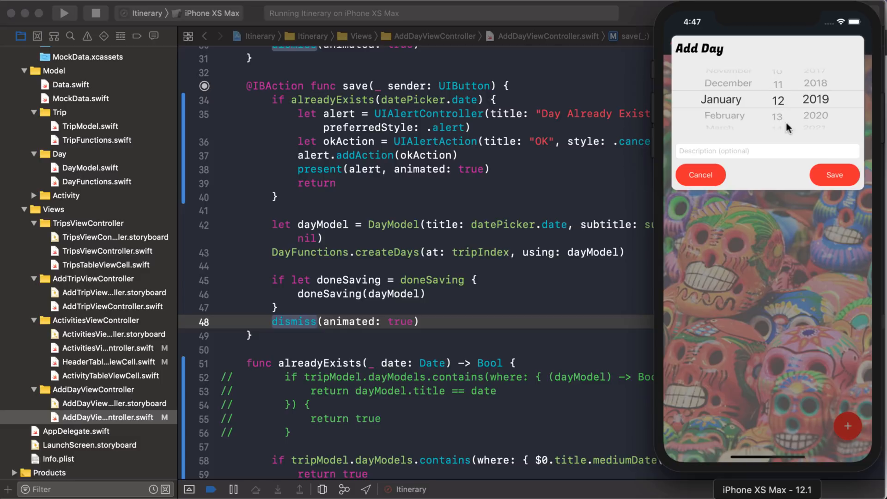
pyautogui.click(833, 174)
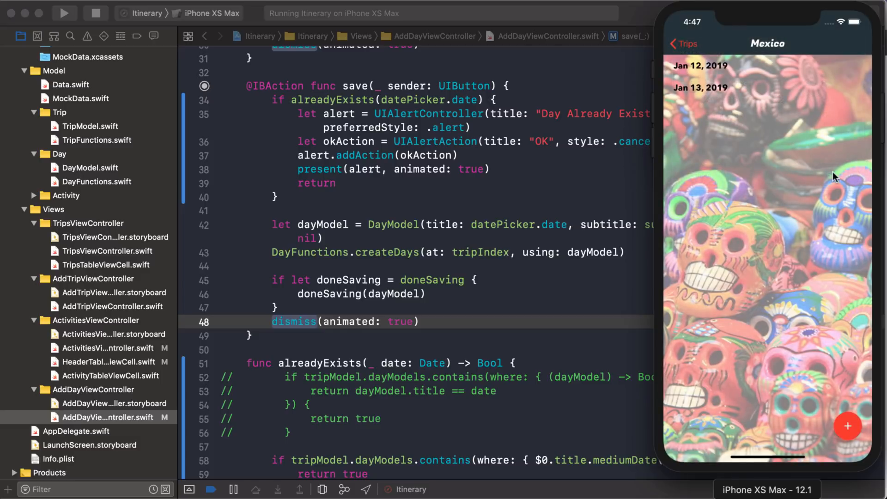